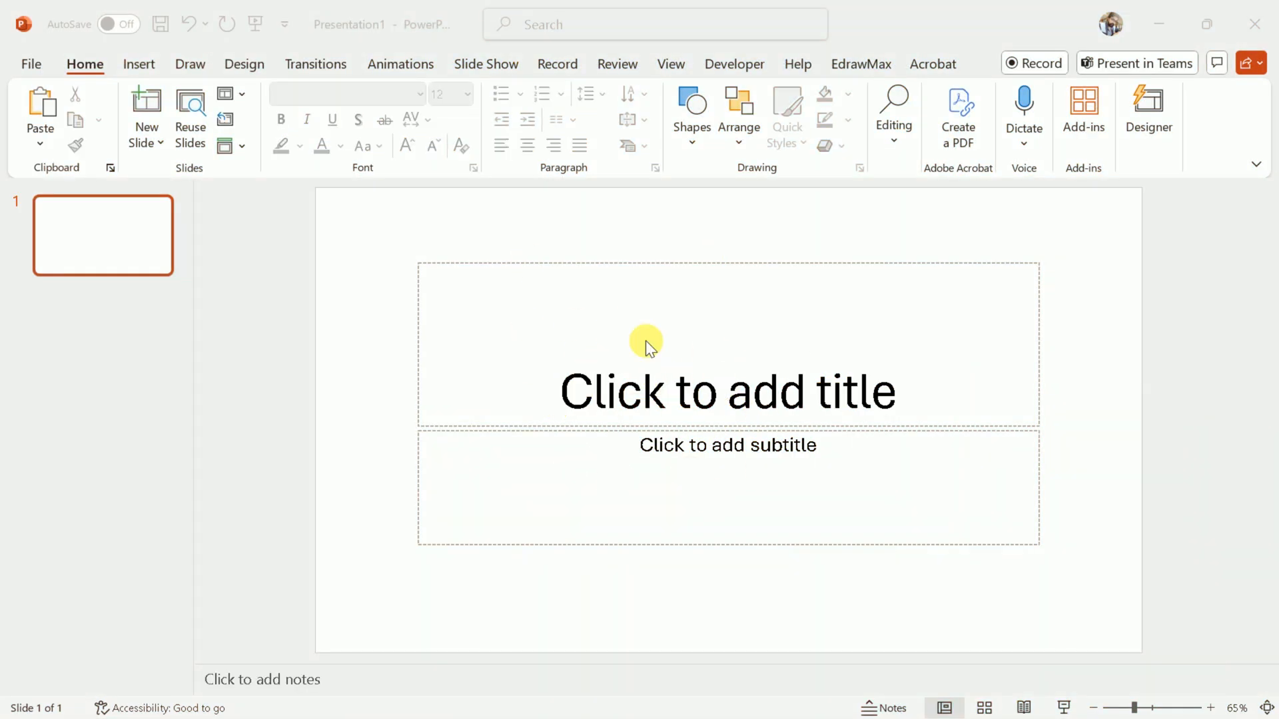
pyautogui.moveTo(766, 360)
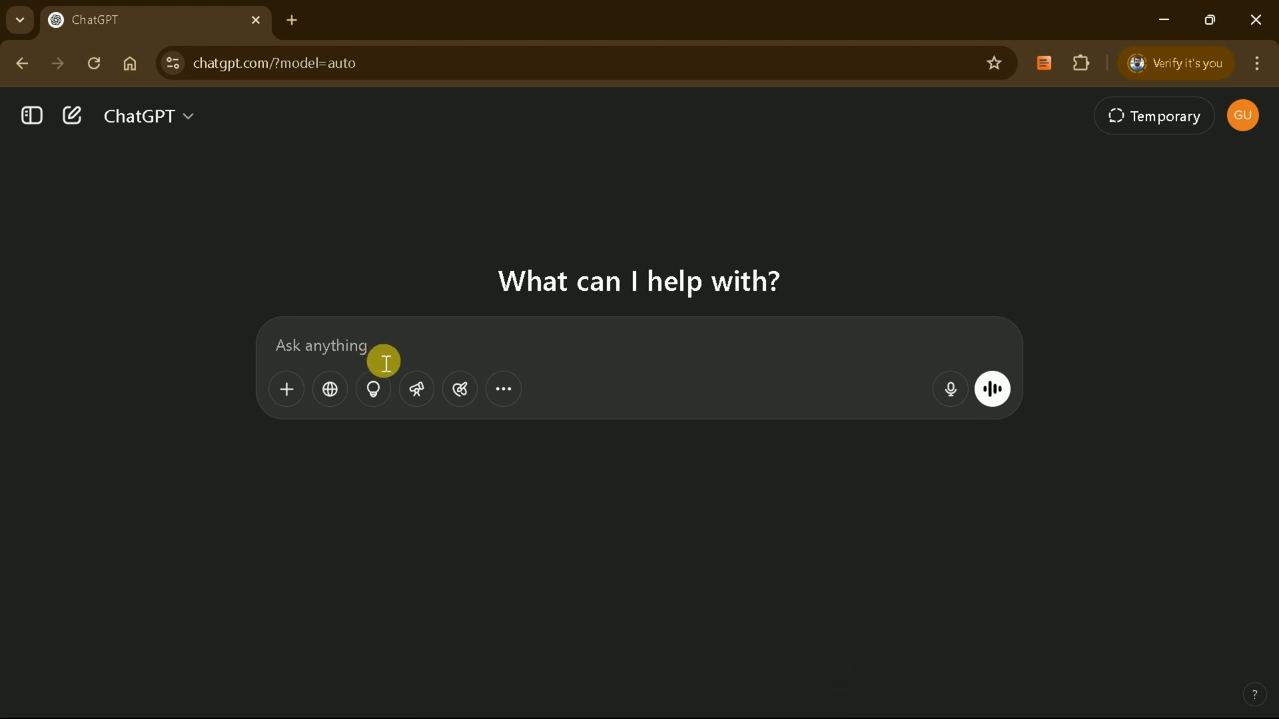
# - Request an outline for a PowerPoint on 'The role of AI in Education' and scroll through the result
pyautogui.write('Please write an outline for my PowerPoint Presentation around "The role of AI in Education". Besides, there should be 8 slides and each slide should be filled with text in bullet points.')
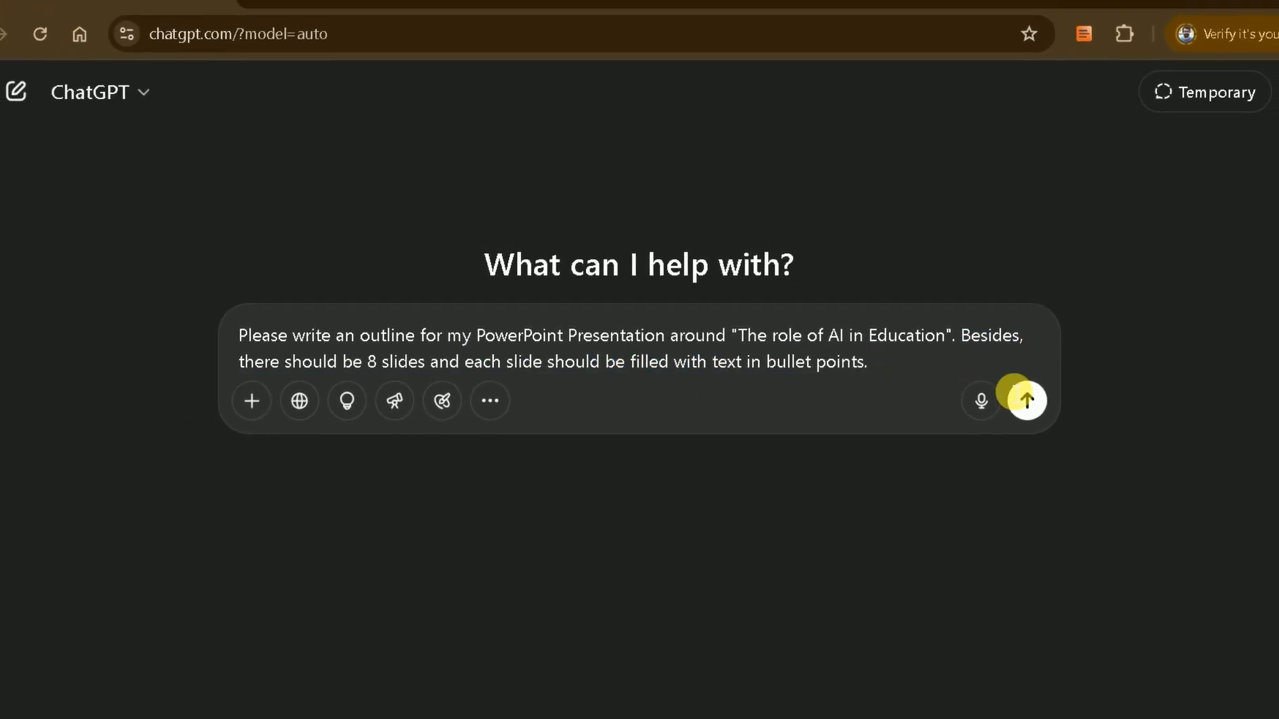
pyautogui.click(1026, 401)
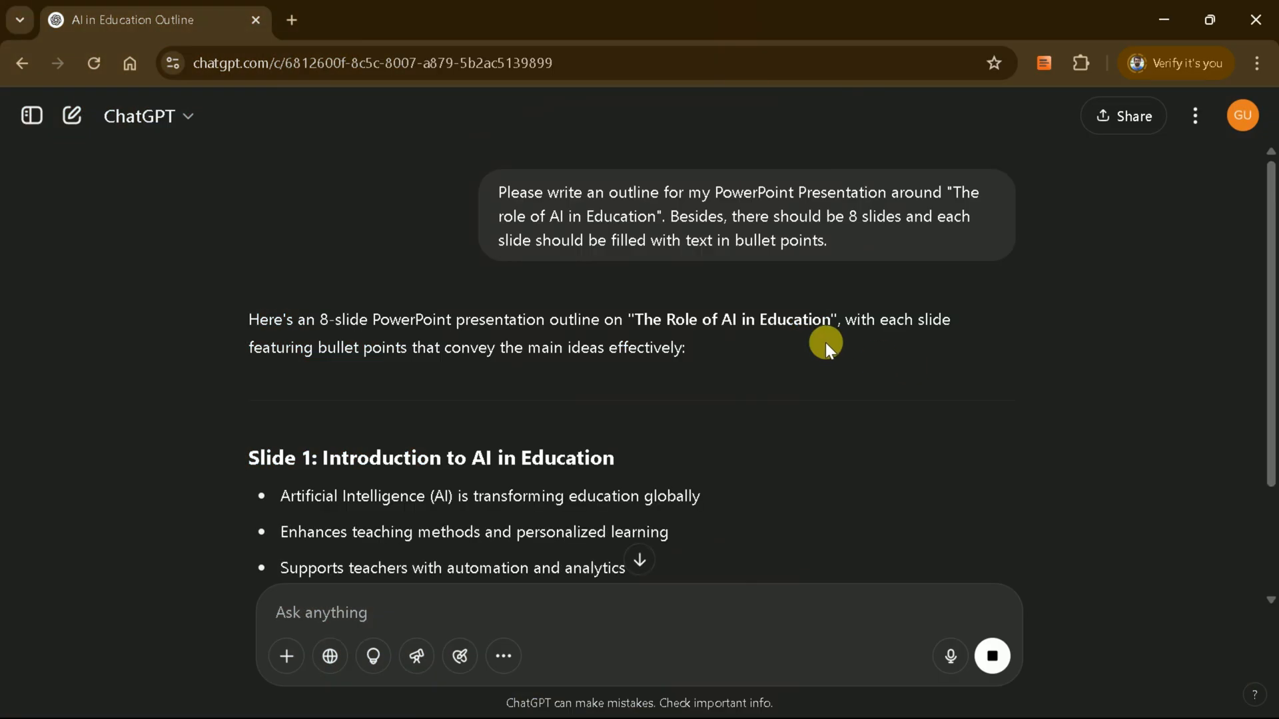
pyautogui.scroll(-3)
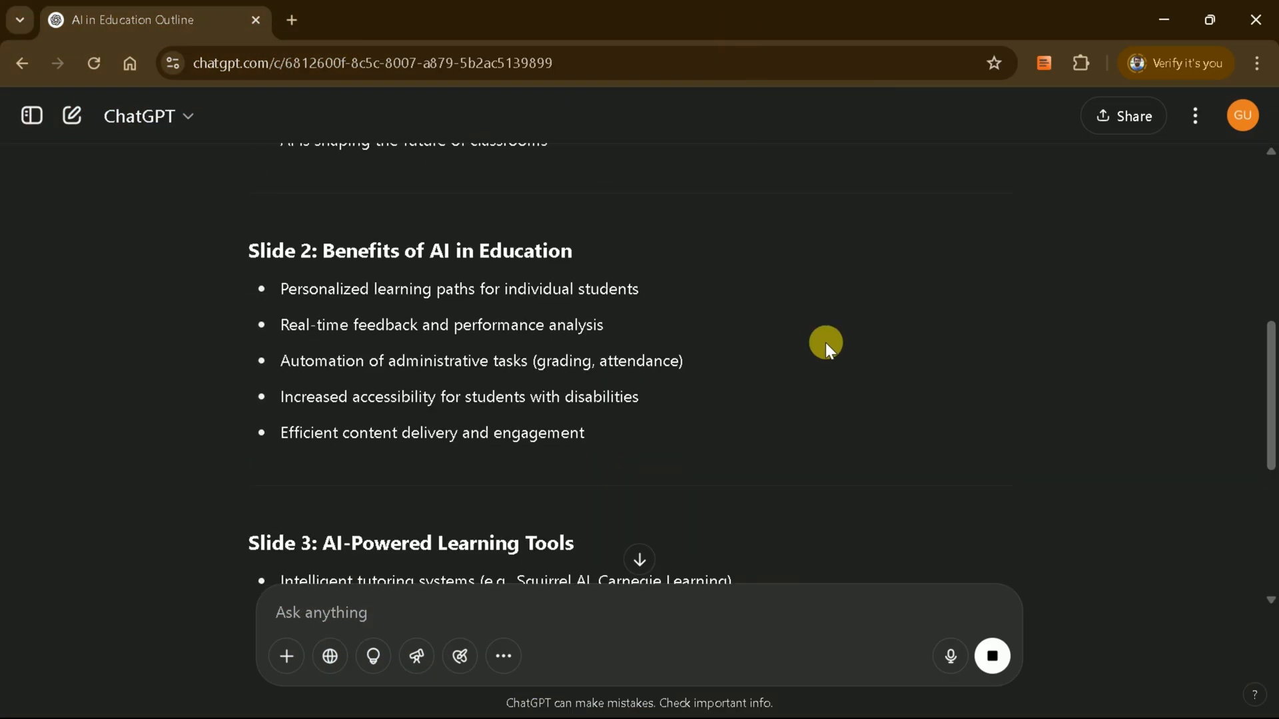
pyautogui.scroll(-3)
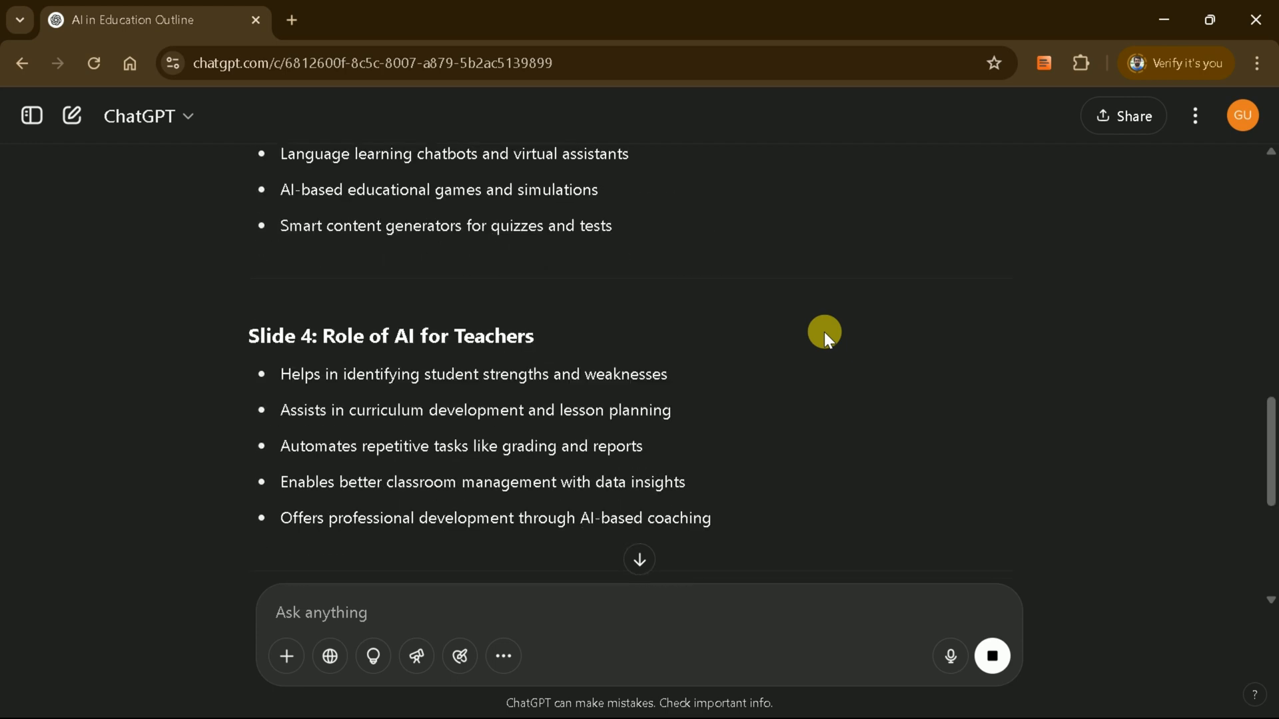
pyautogui.scroll(-3)
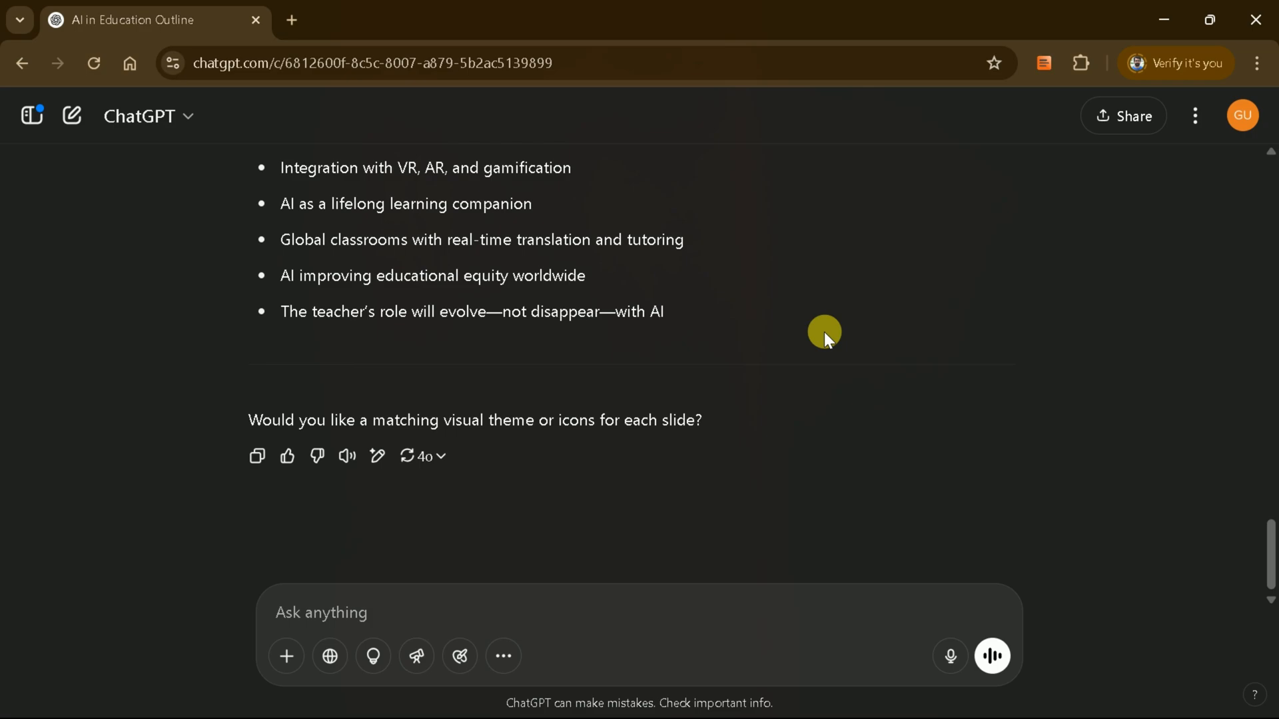
# - Ask ChatGPT to export the outline as .pptx and download Role_of_AI_in_Education_Presentation.pptx
pyautogui.click(31, 115)
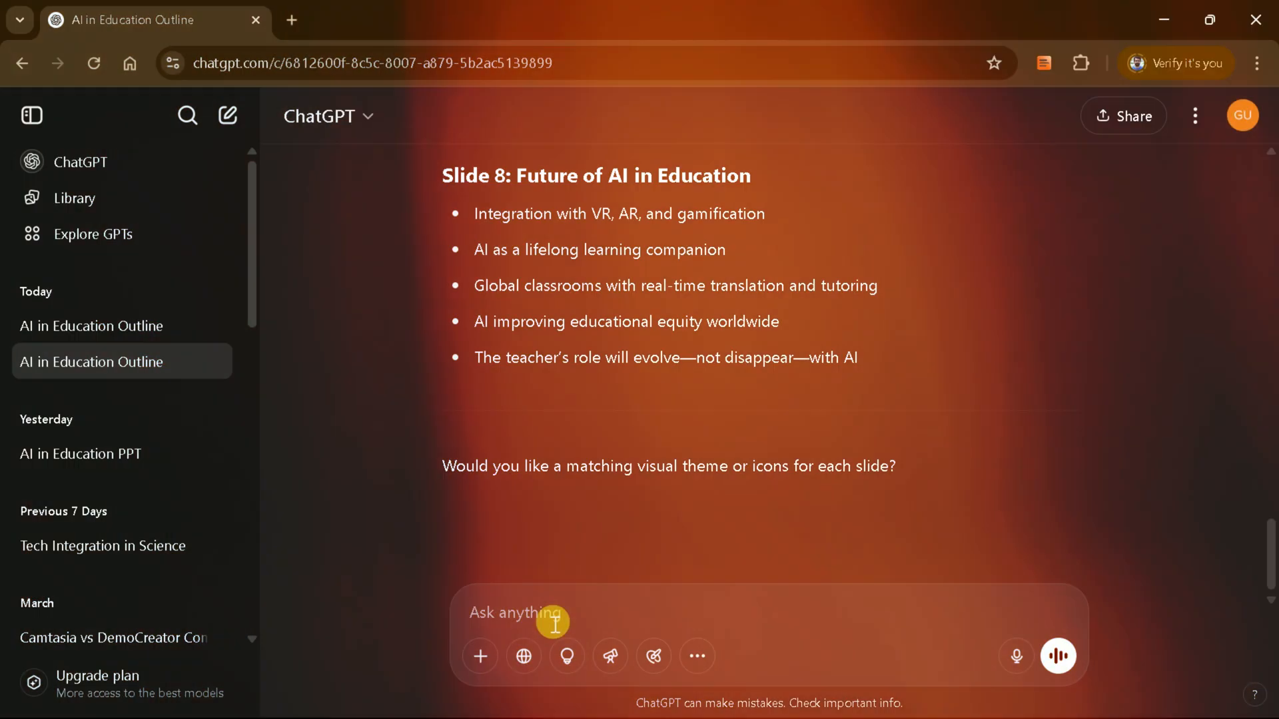
pyautogui.write('I Would like to export this as a .pptx file for instant use')
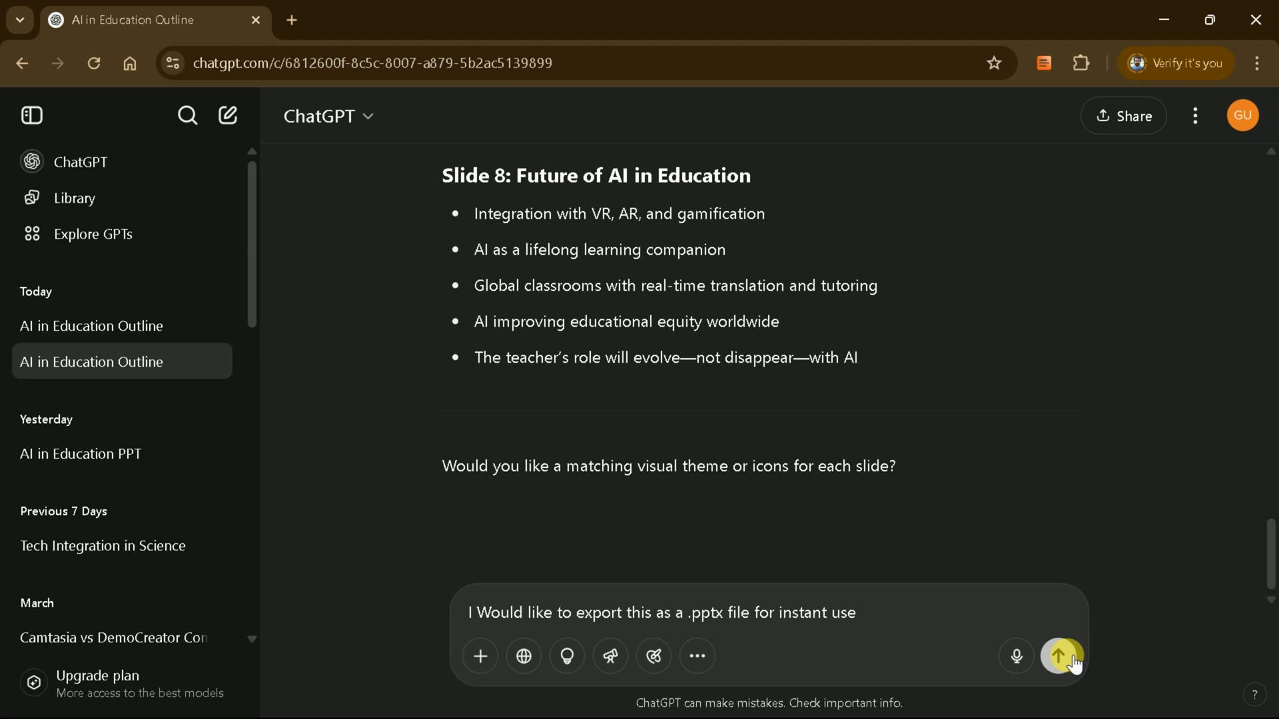
pyautogui.click(1061, 655)
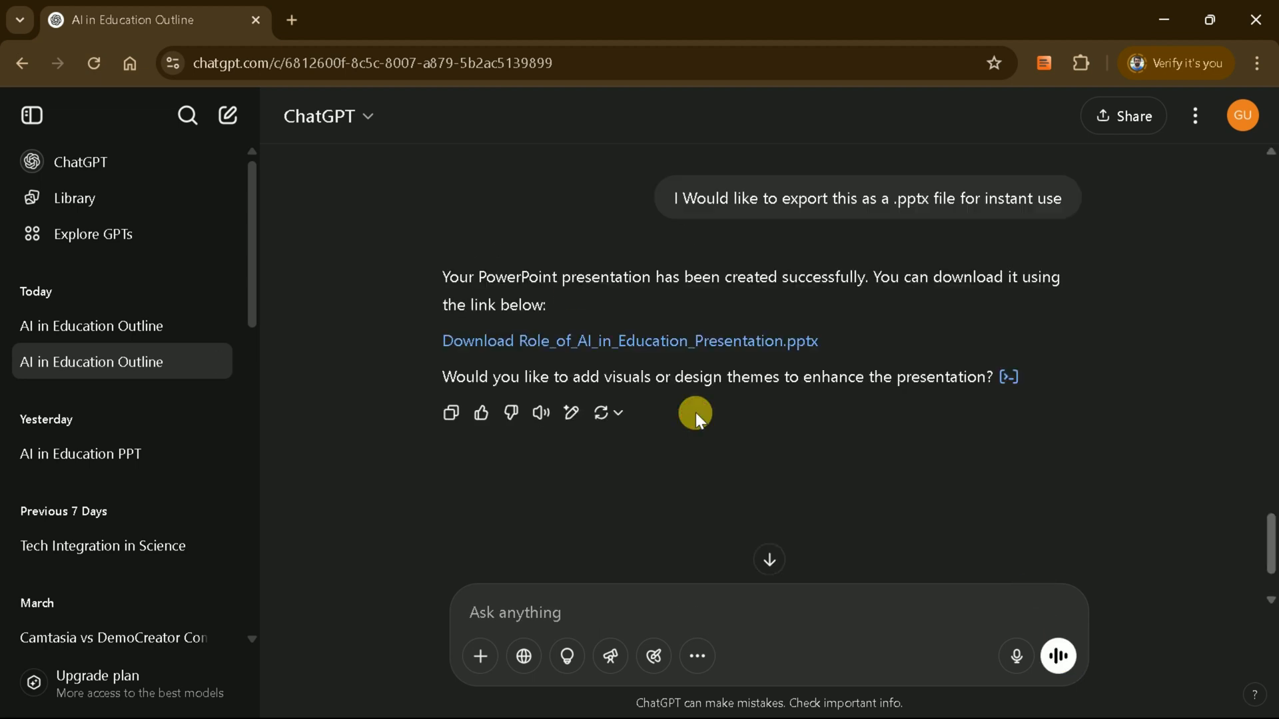
pyautogui.click(629, 341)
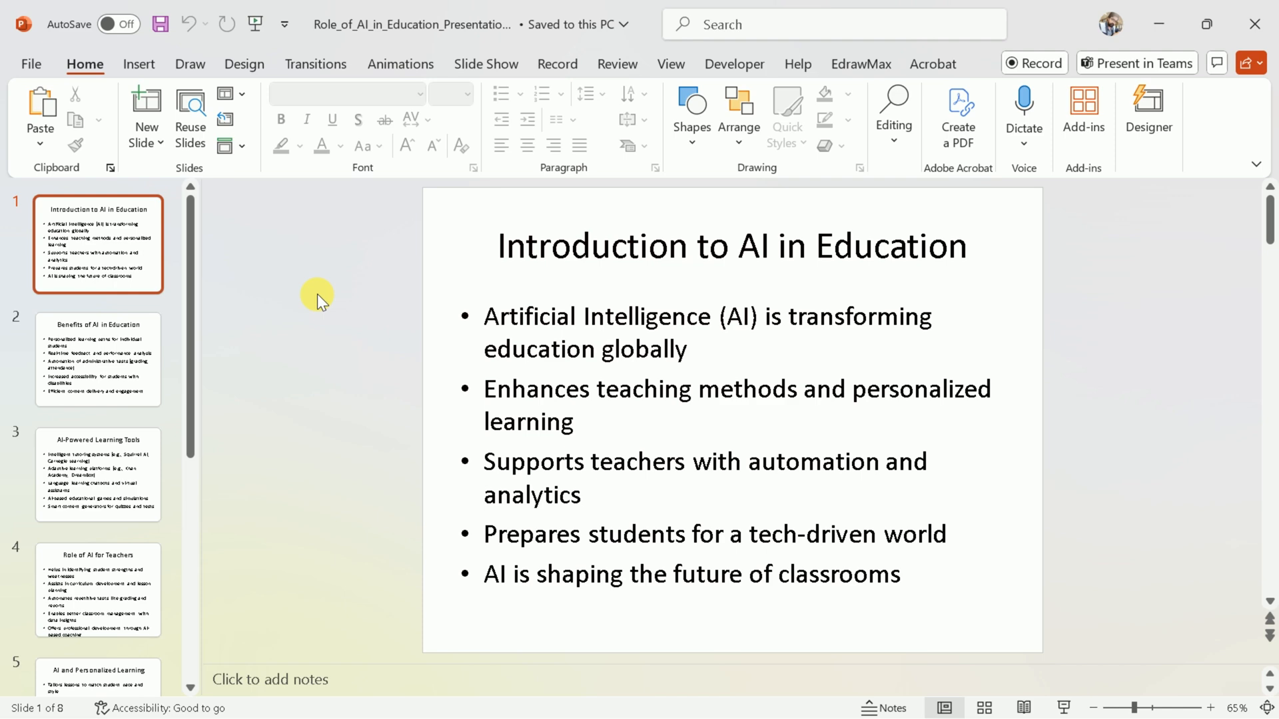
pyautogui.click(98, 360)
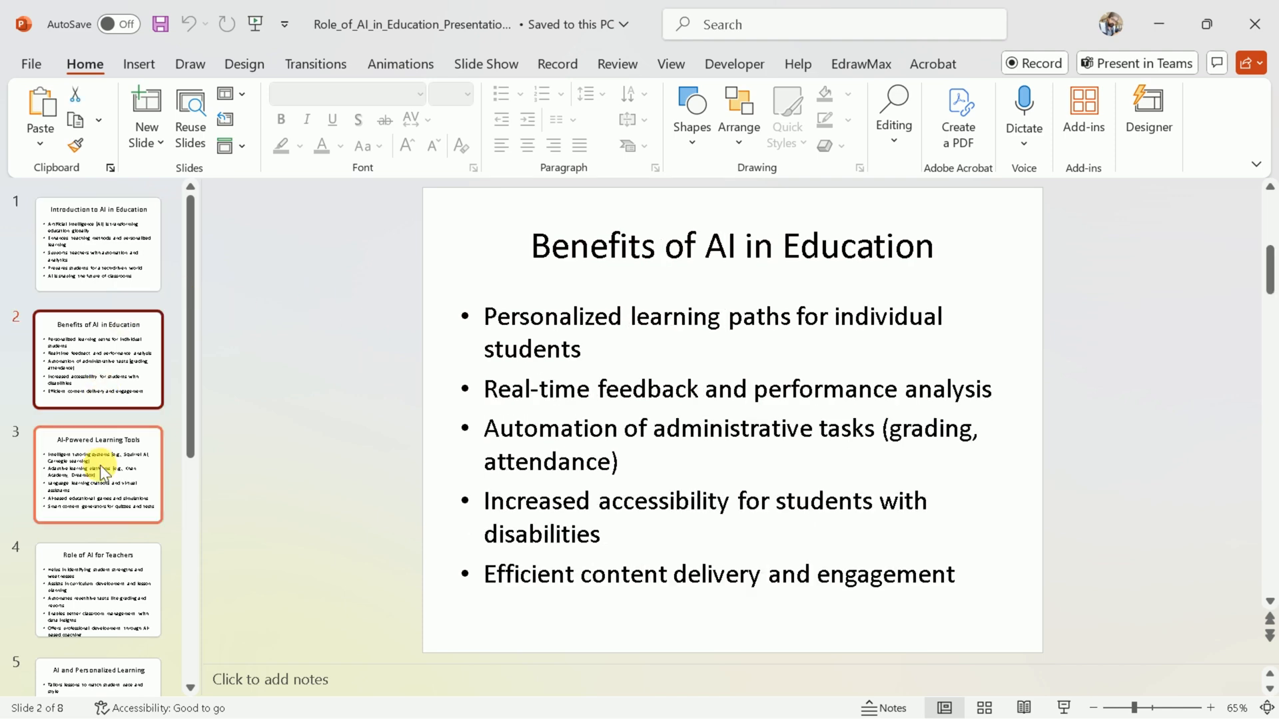
pyautogui.click(98, 535)
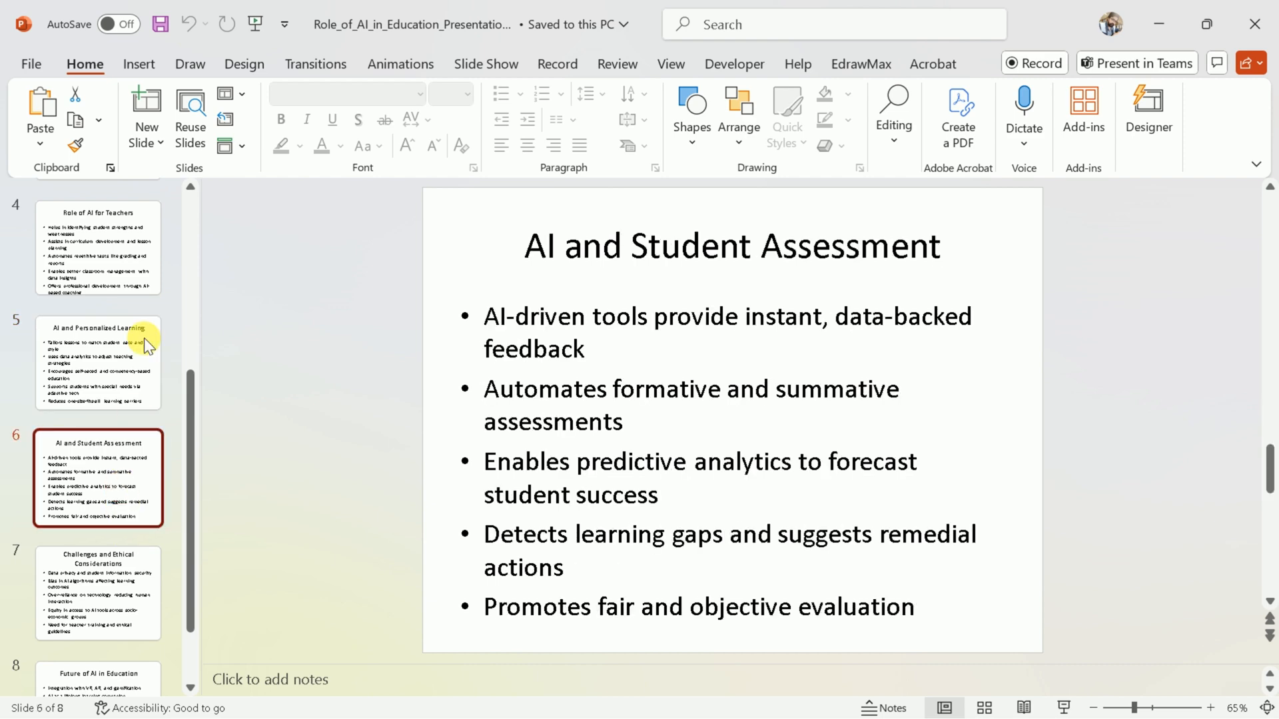
pyautogui.click(98, 501)
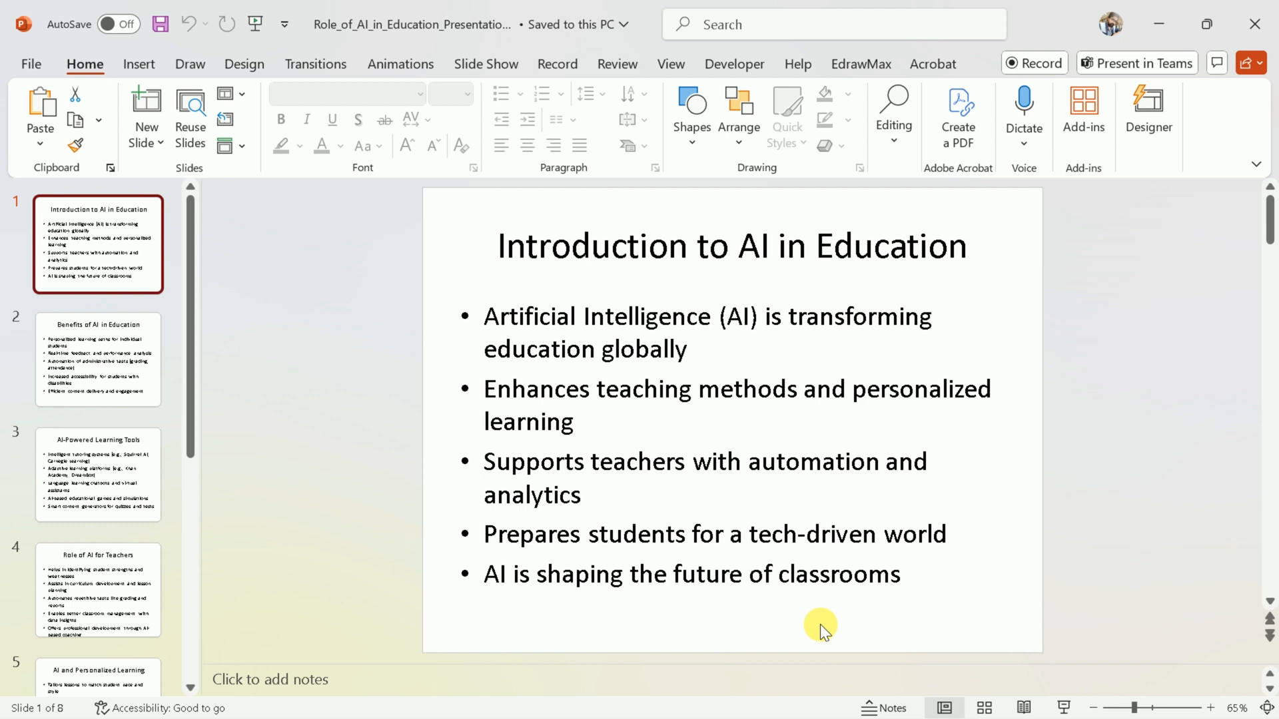
pyautogui.moveTo(836, 595)
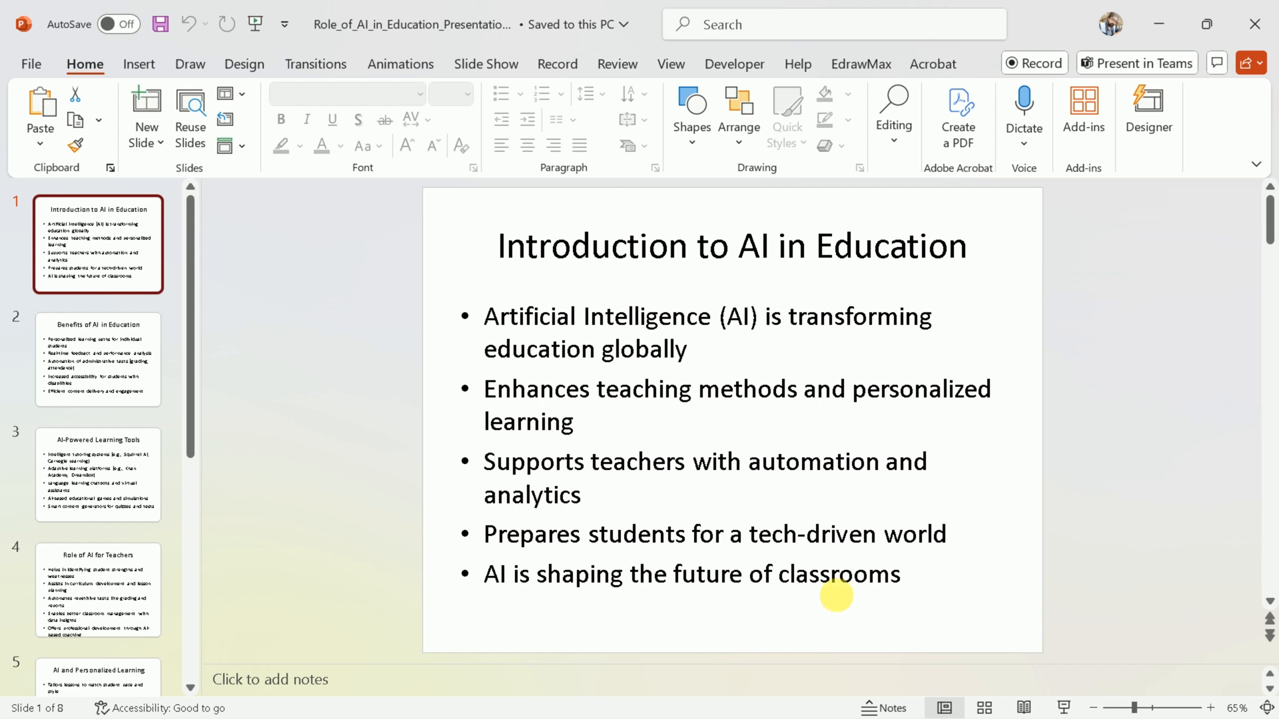
pyautogui.moveTo(933, 582)
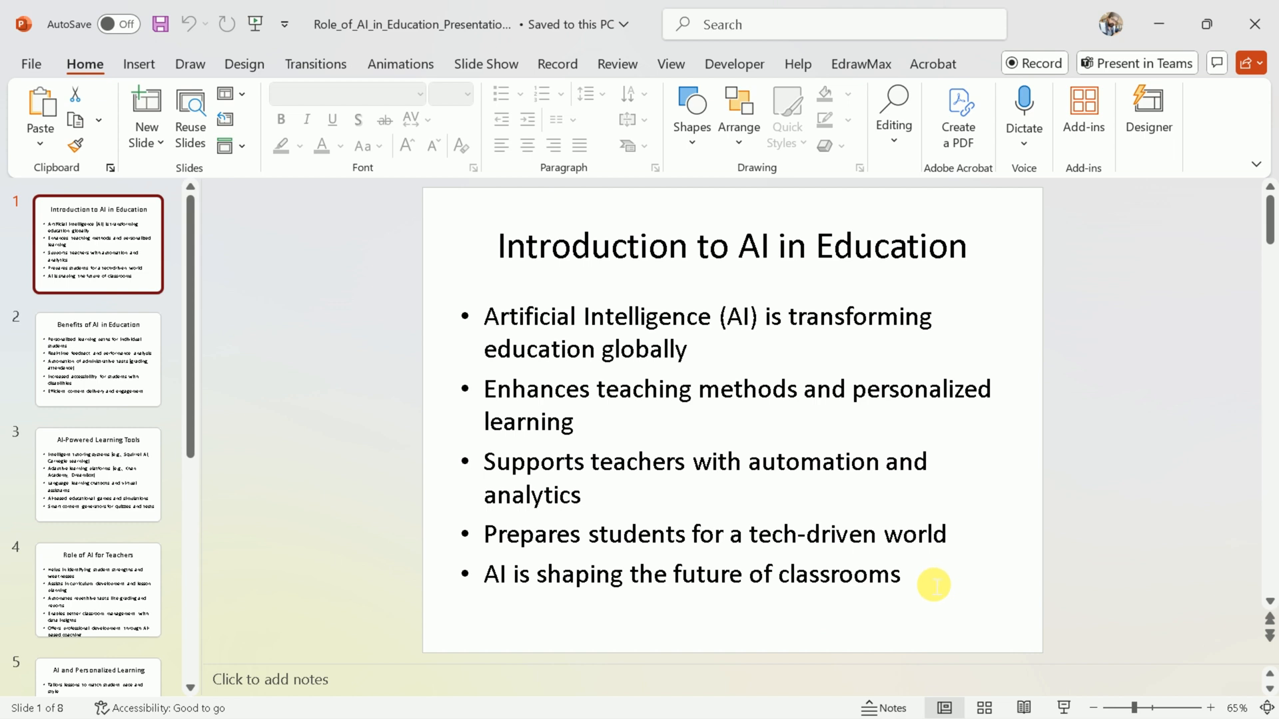
# - Select the introduction slide's bullet points and show EdrawMax's diagram types (Flowchart, Mind Map, SWOT)
pyautogui.moveTo(499, 440); pyautogui.dragTo(902, 573)
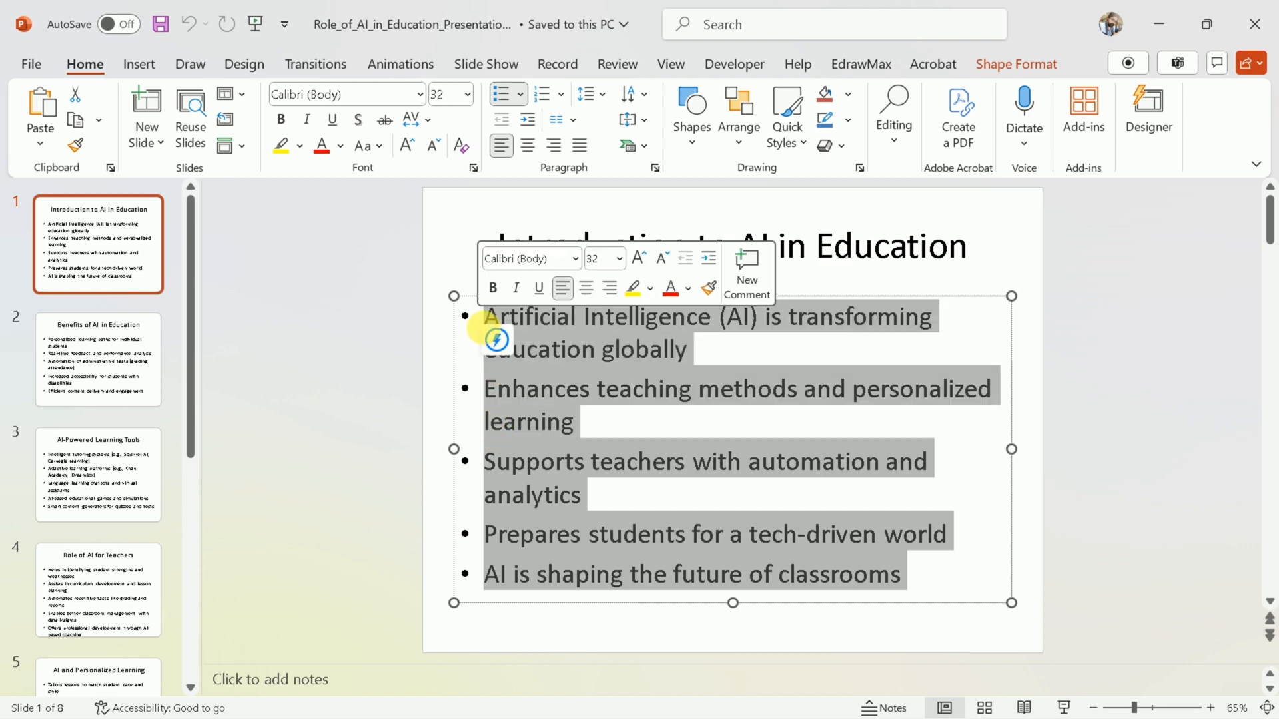
pyautogui.click(496, 338)
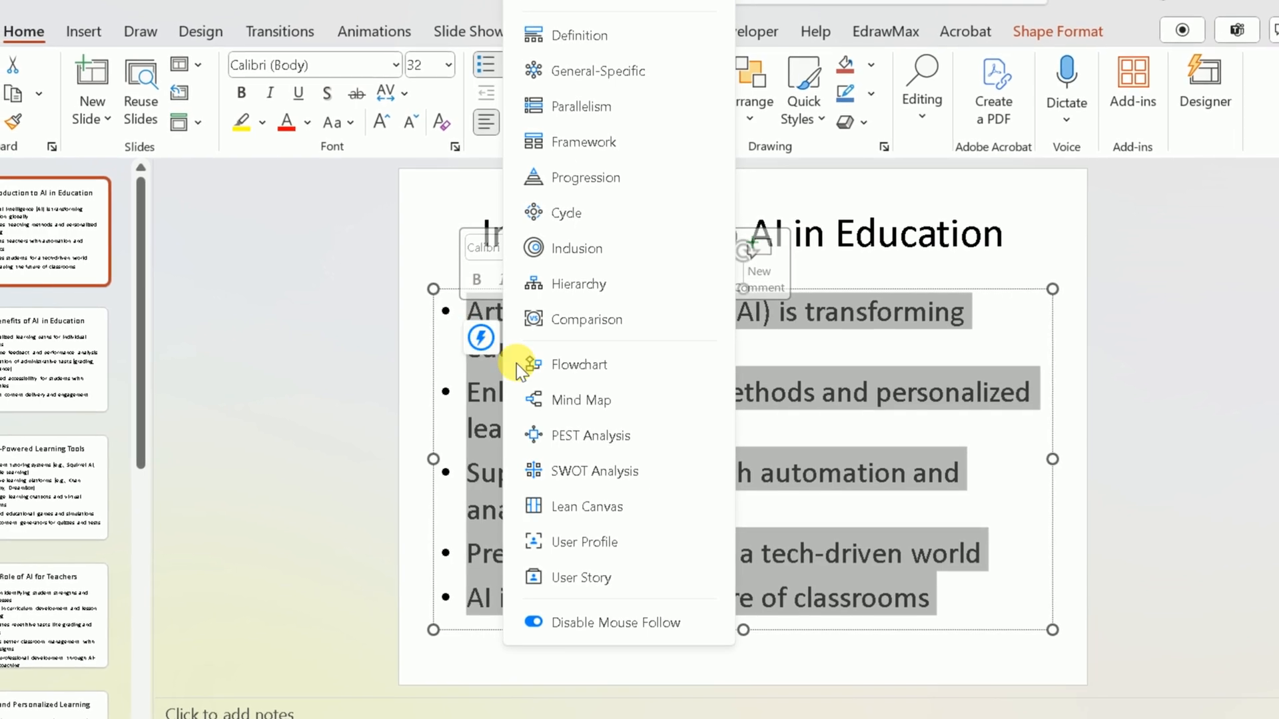
pyautogui.moveTo(553, 233)
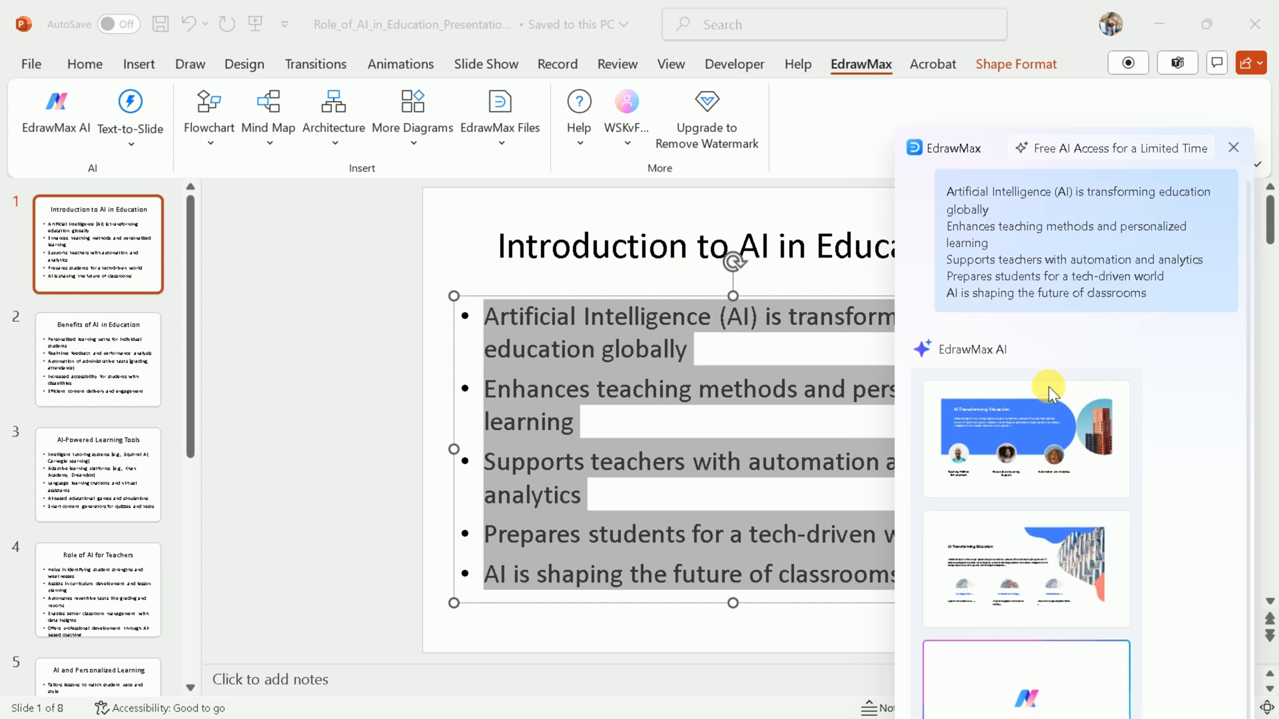
# - Insert the numbered circular 'AI Transforming Education' diagram in purple as slide 2, then close EdrawMax
pyautogui.scroll(-3)
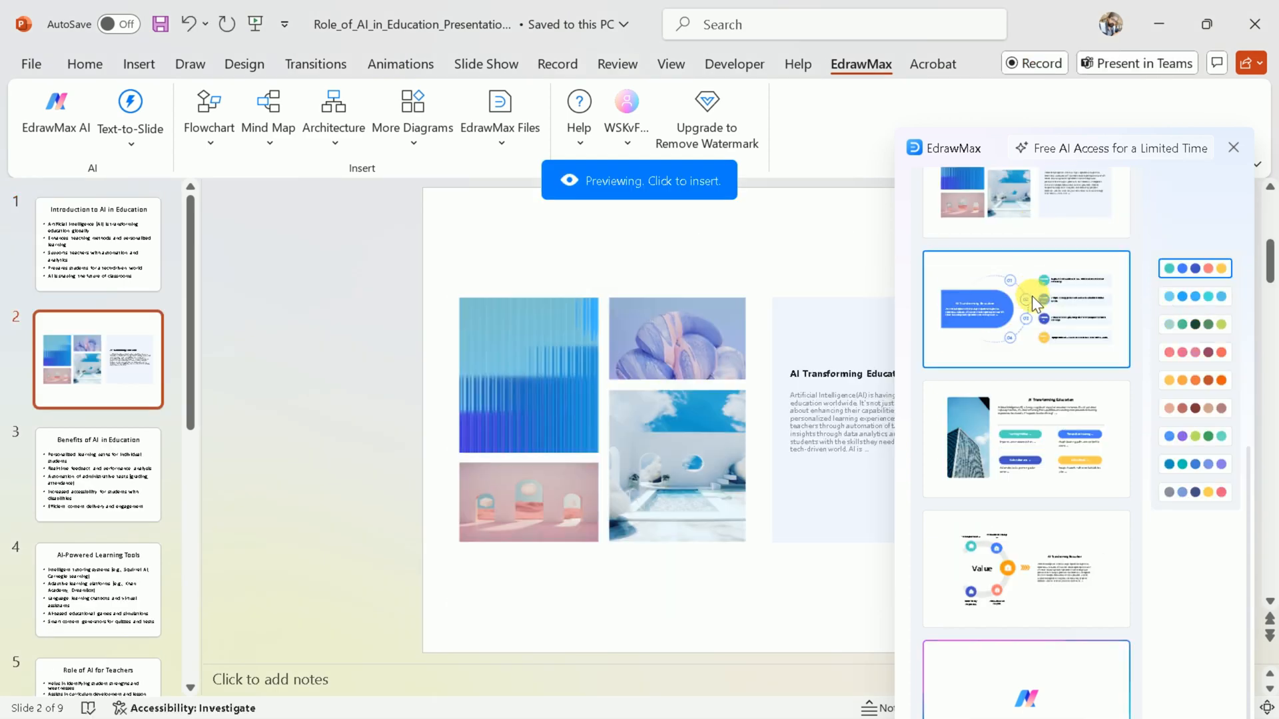
pyautogui.click(1222, 267)
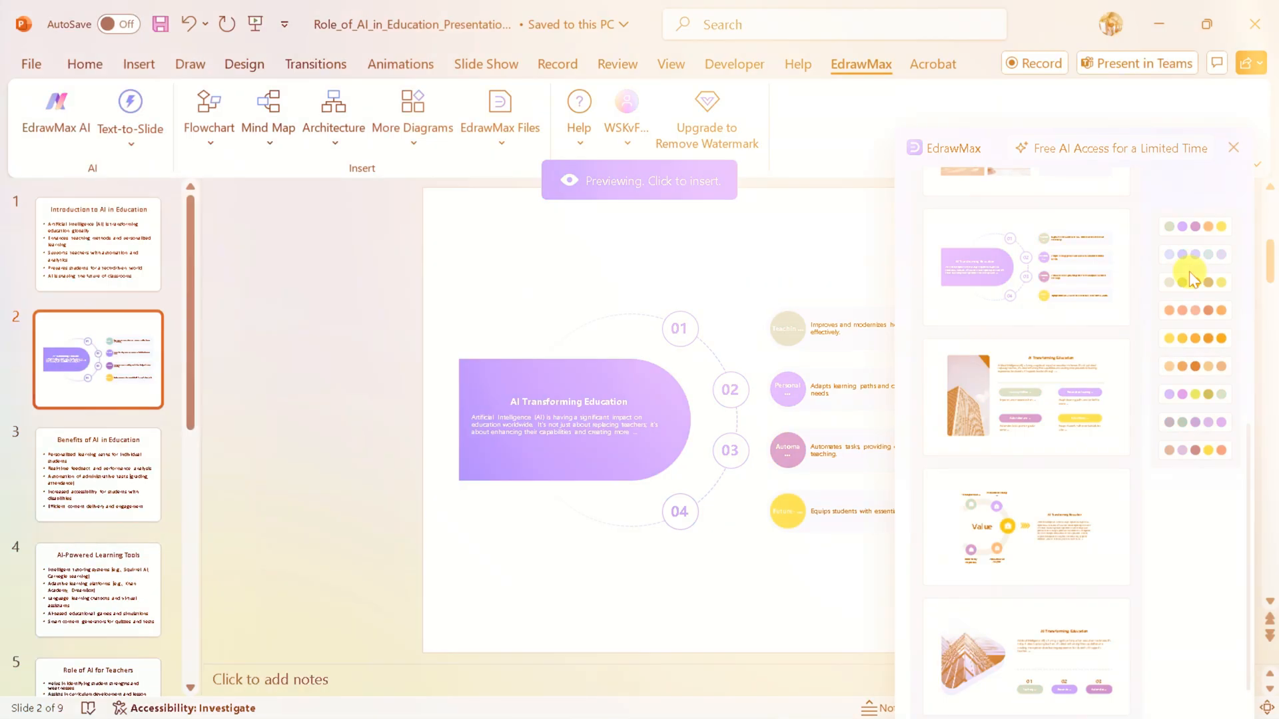
pyautogui.click(1193, 310)
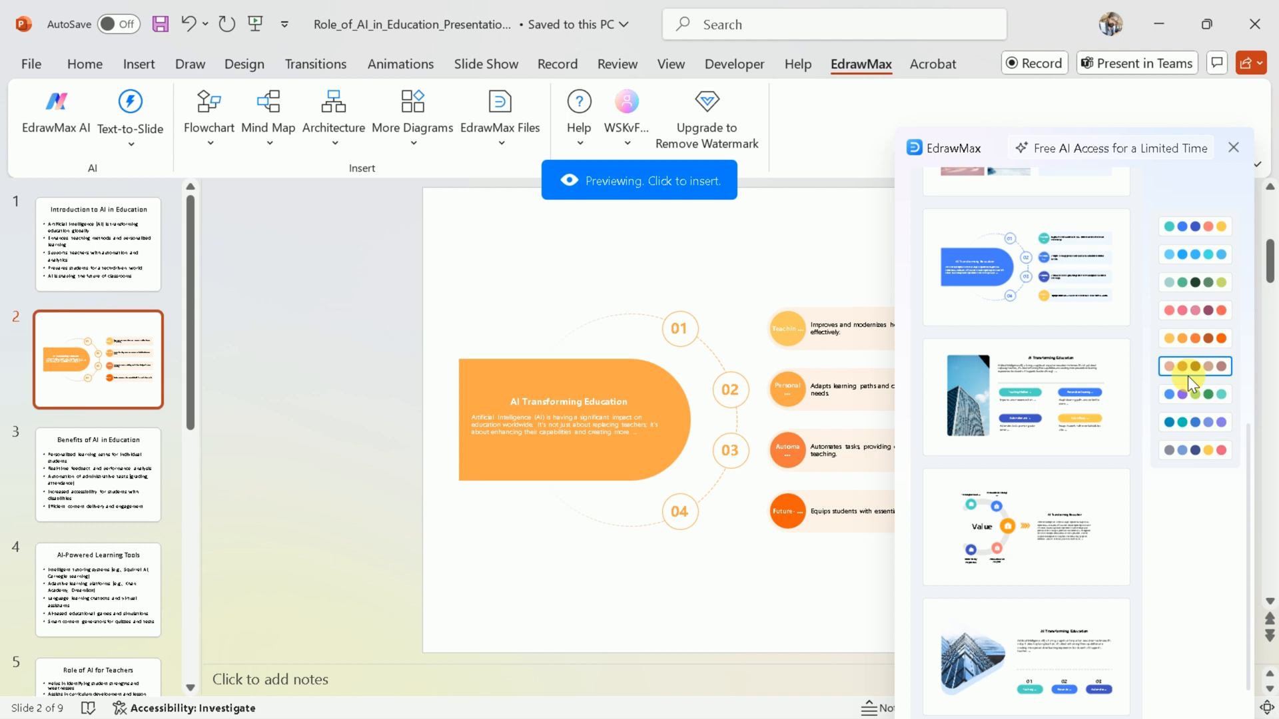
pyautogui.click(1193, 423)
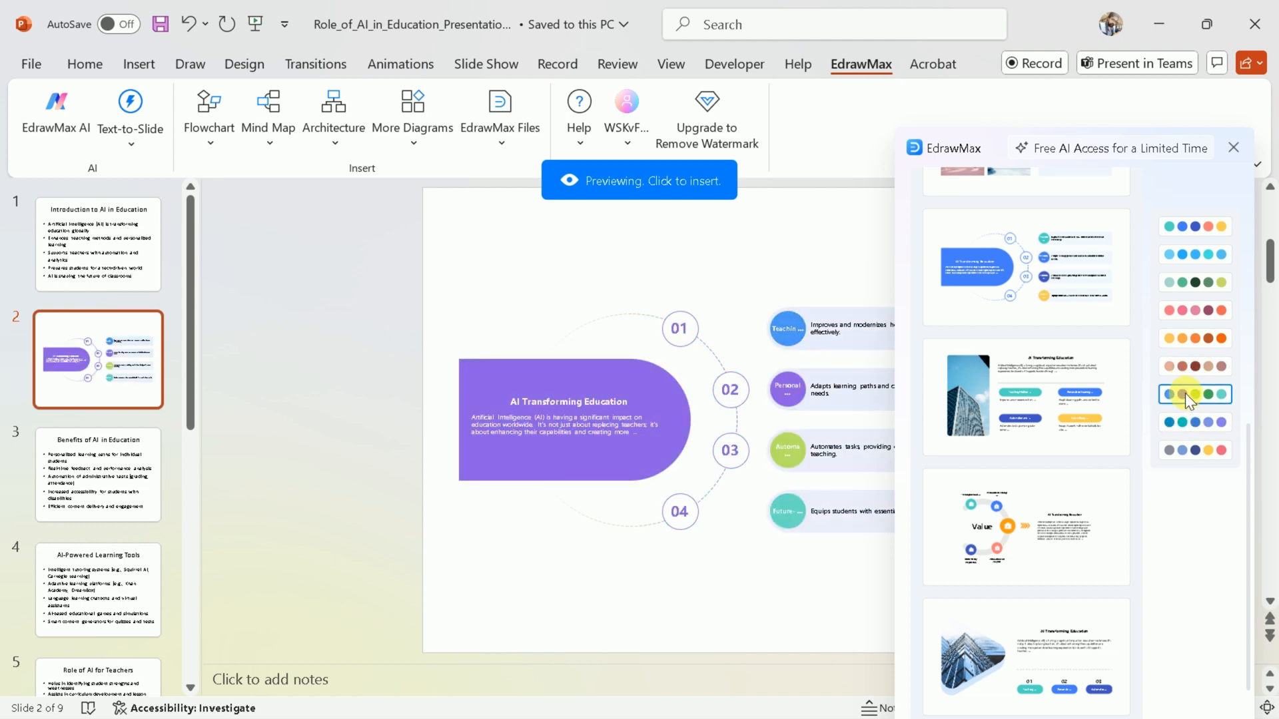
pyautogui.click(1193, 395)
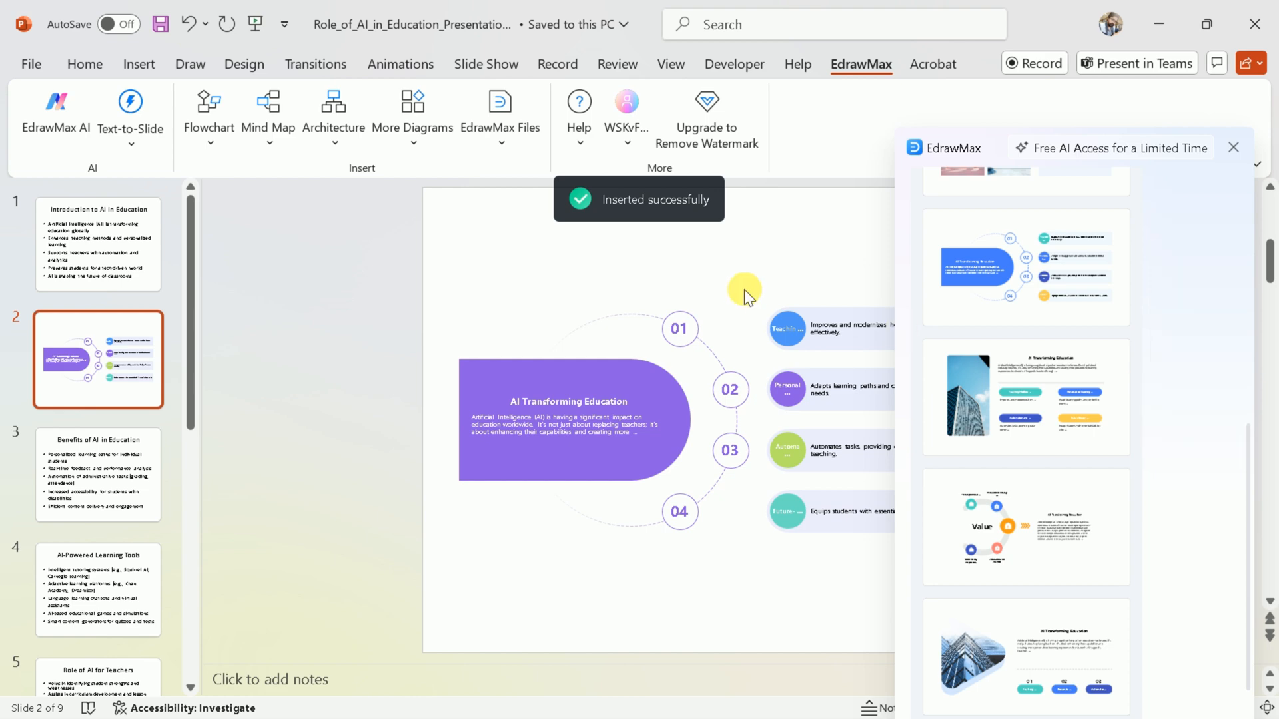
pyautogui.click(1233, 148)
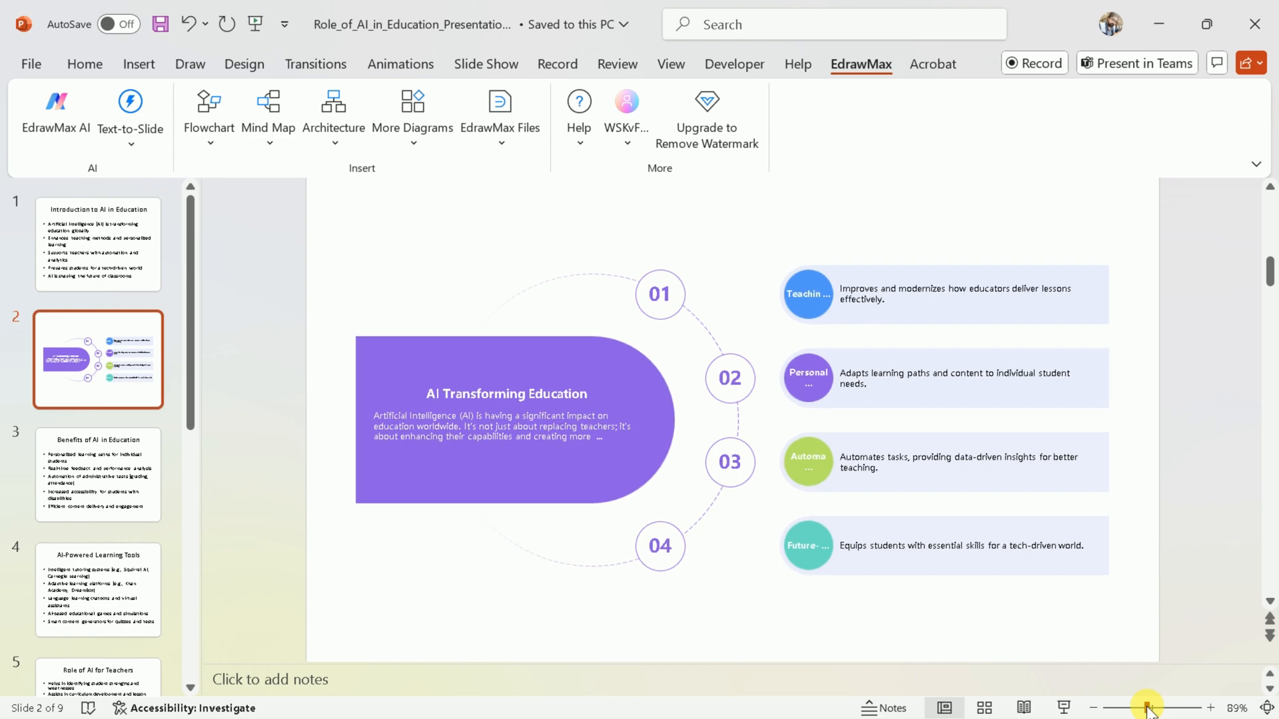
# - Enlarge the view, select the diagram title, then return to the Introduction to AI in Education slide
pyautogui.click(1193, 708)
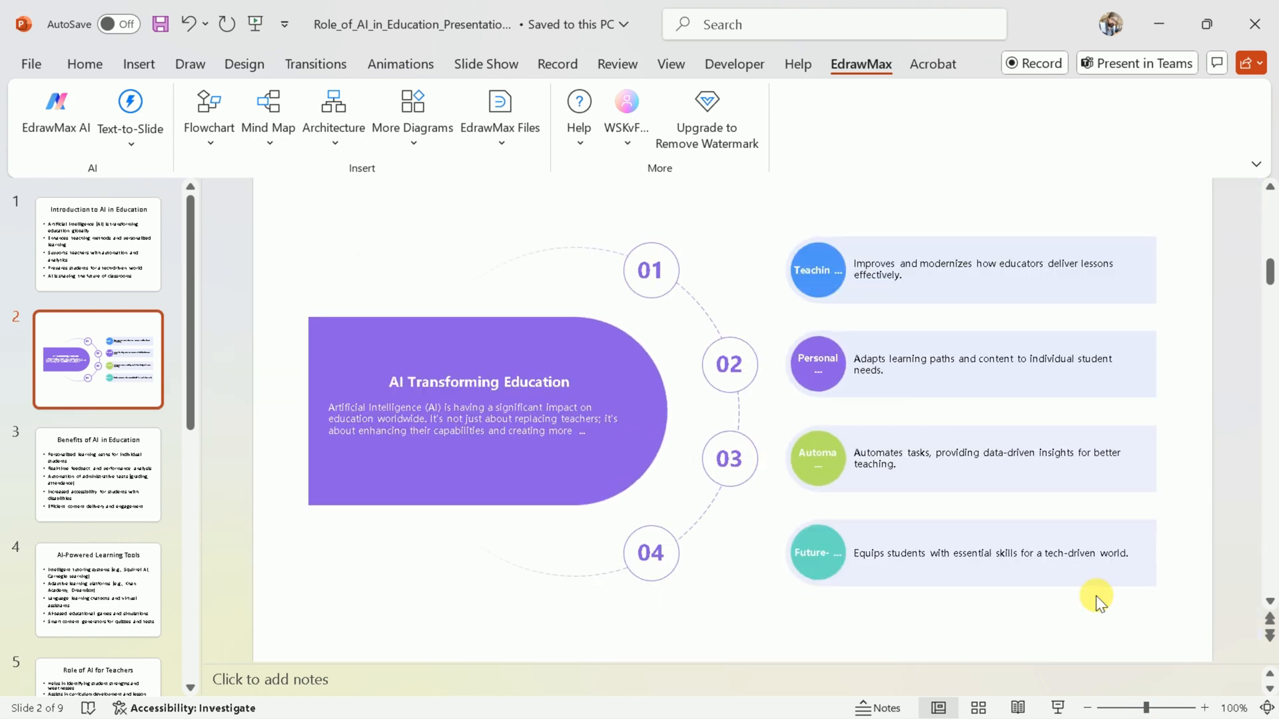
pyautogui.moveTo(491, 410)
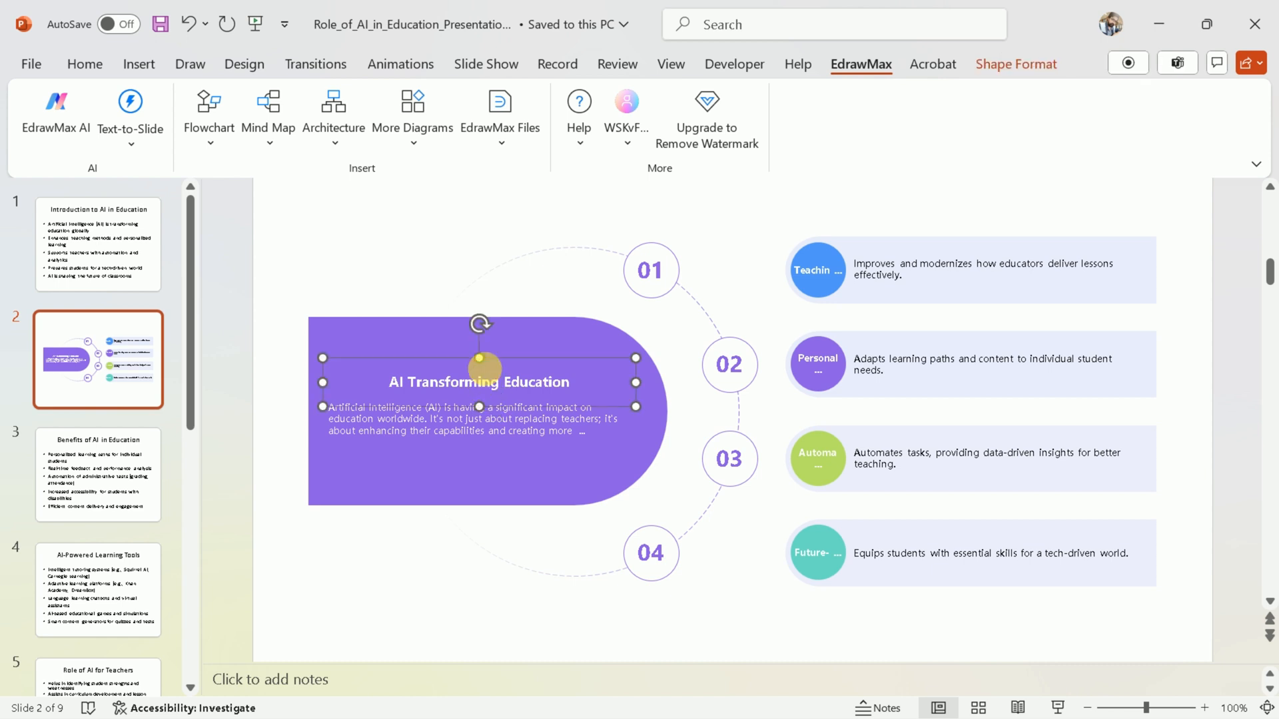
pyautogui.doubleClick(528, 382)
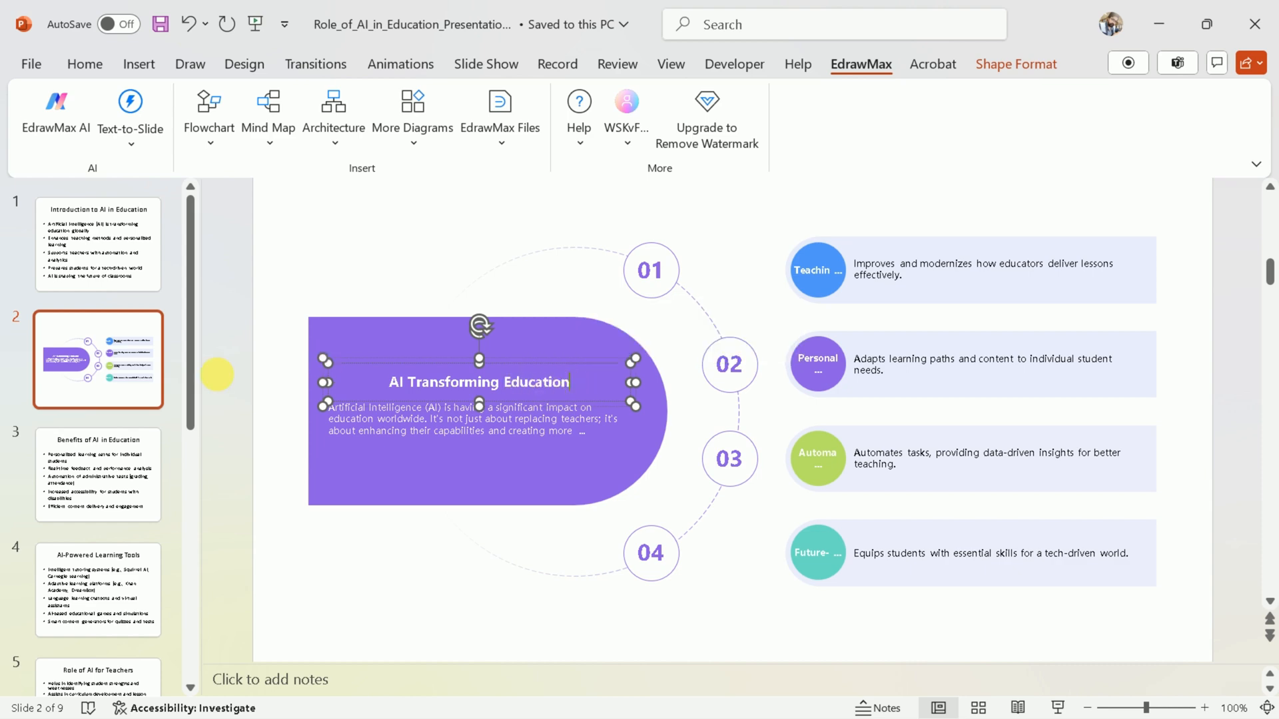
pyautogui.click(98, 244)
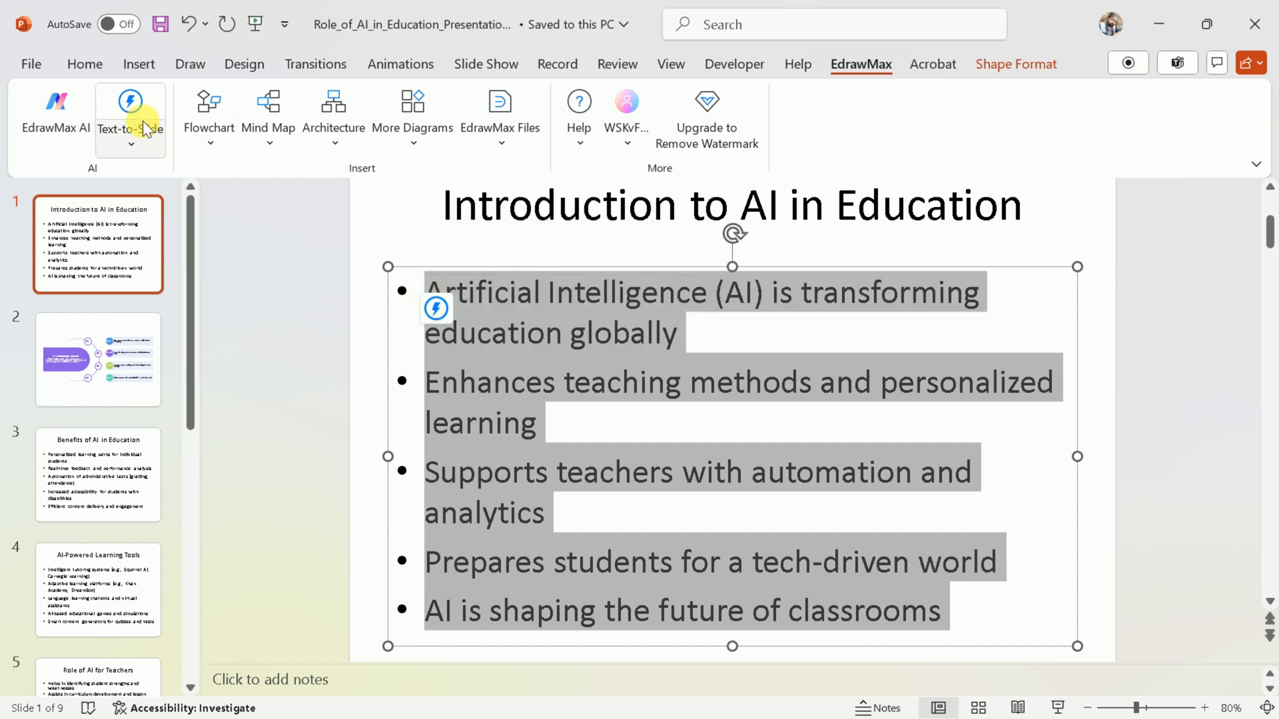
# - Generate Text-to-Slide diagrams, previewing cycle, building-image and photo layouts and warm orange colours
pyautogui.click(129, 112)
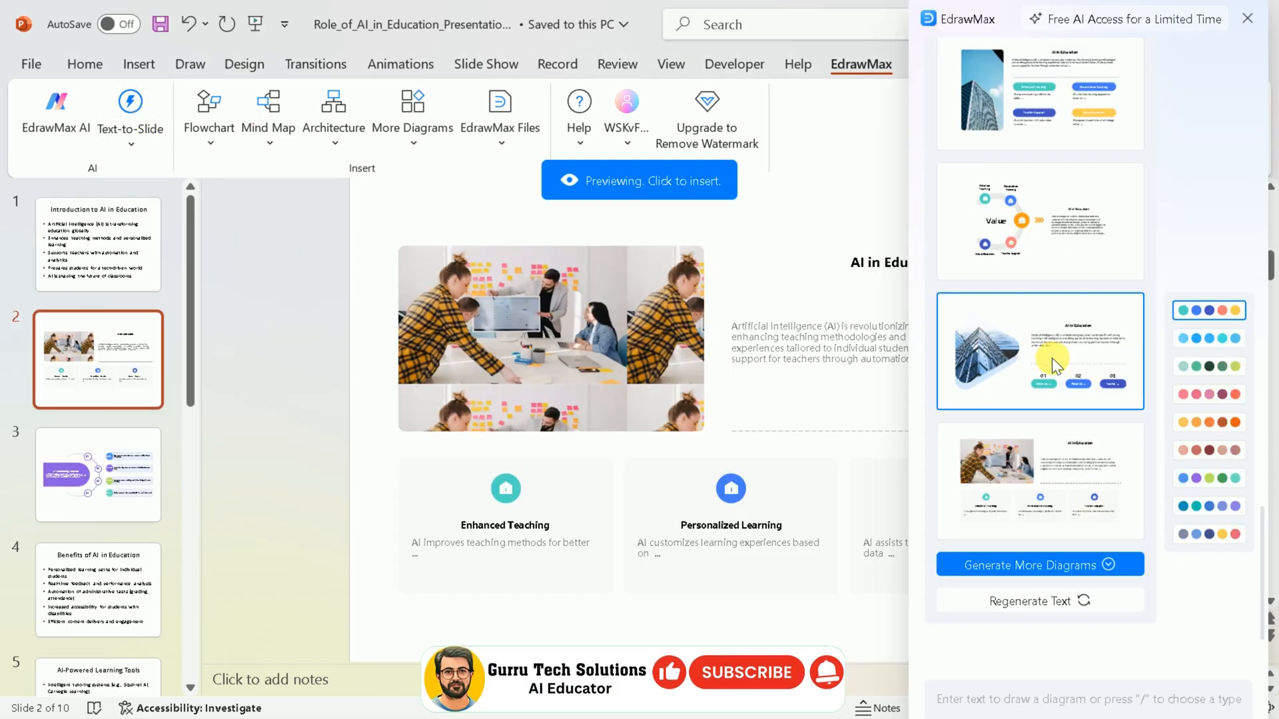
pyautogui.click(1040, 220)
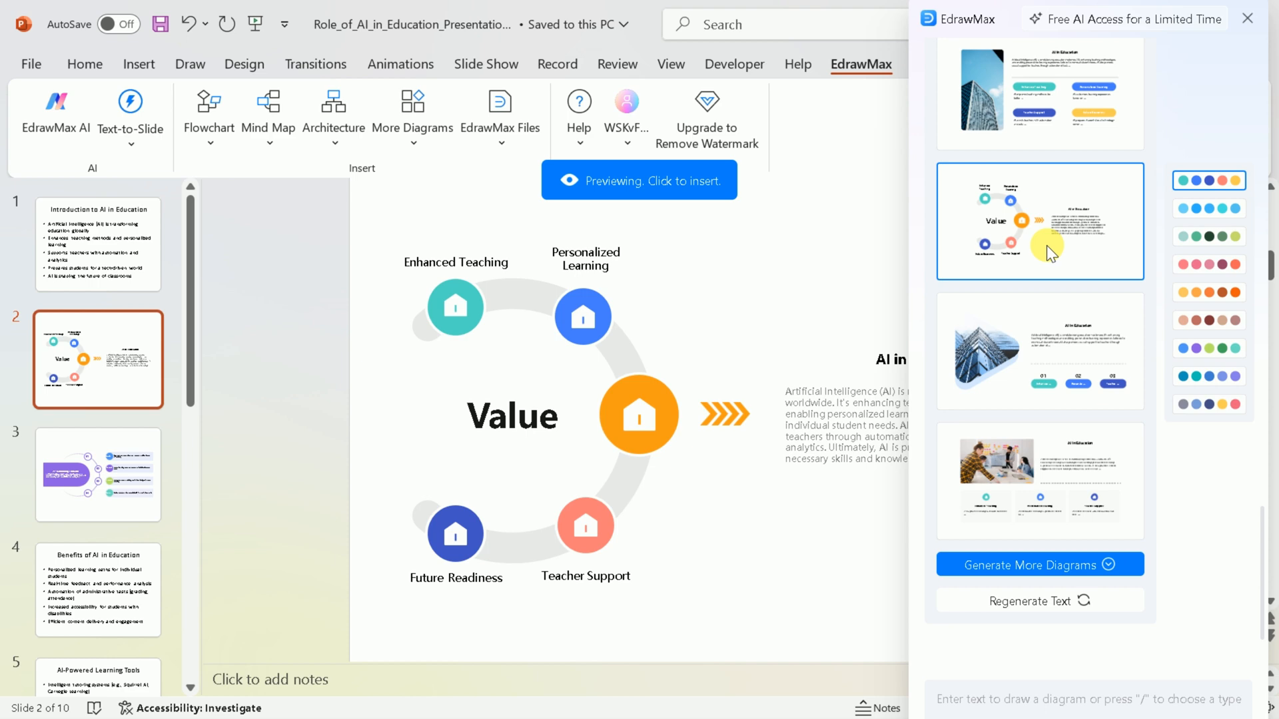
pyautogui.click(1040, 351)
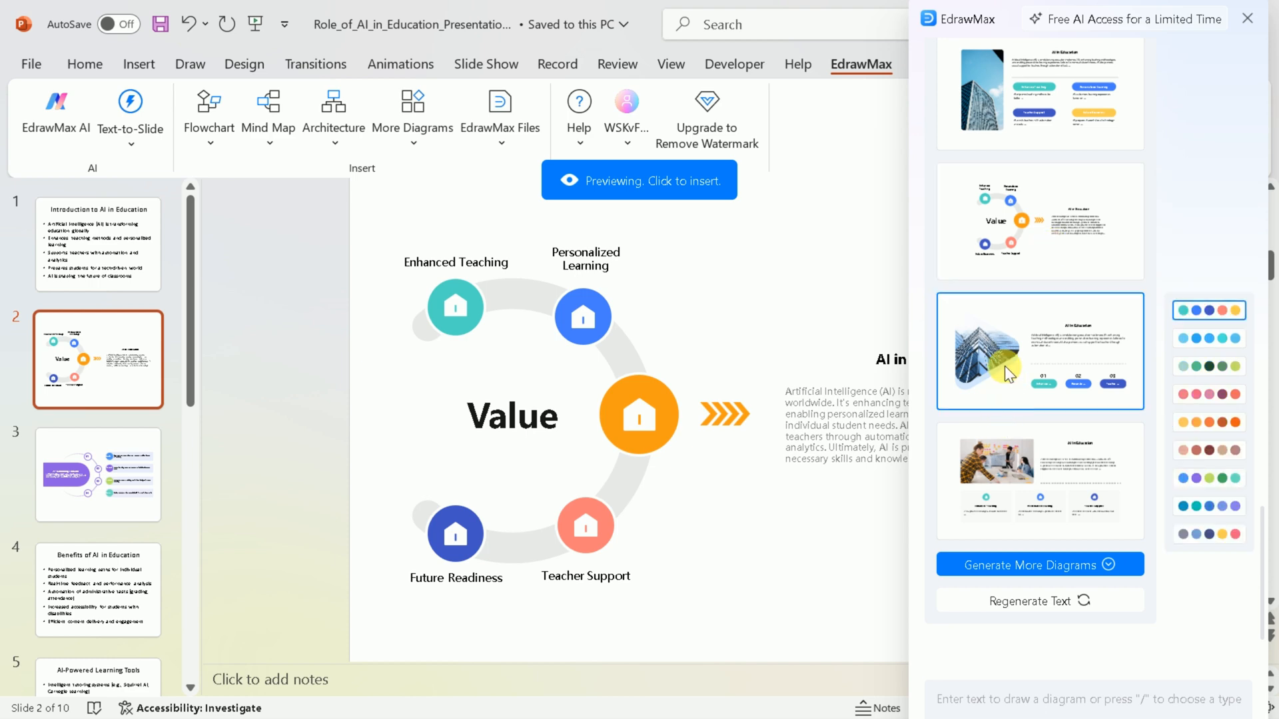
pyautogui.click(1040, 480)
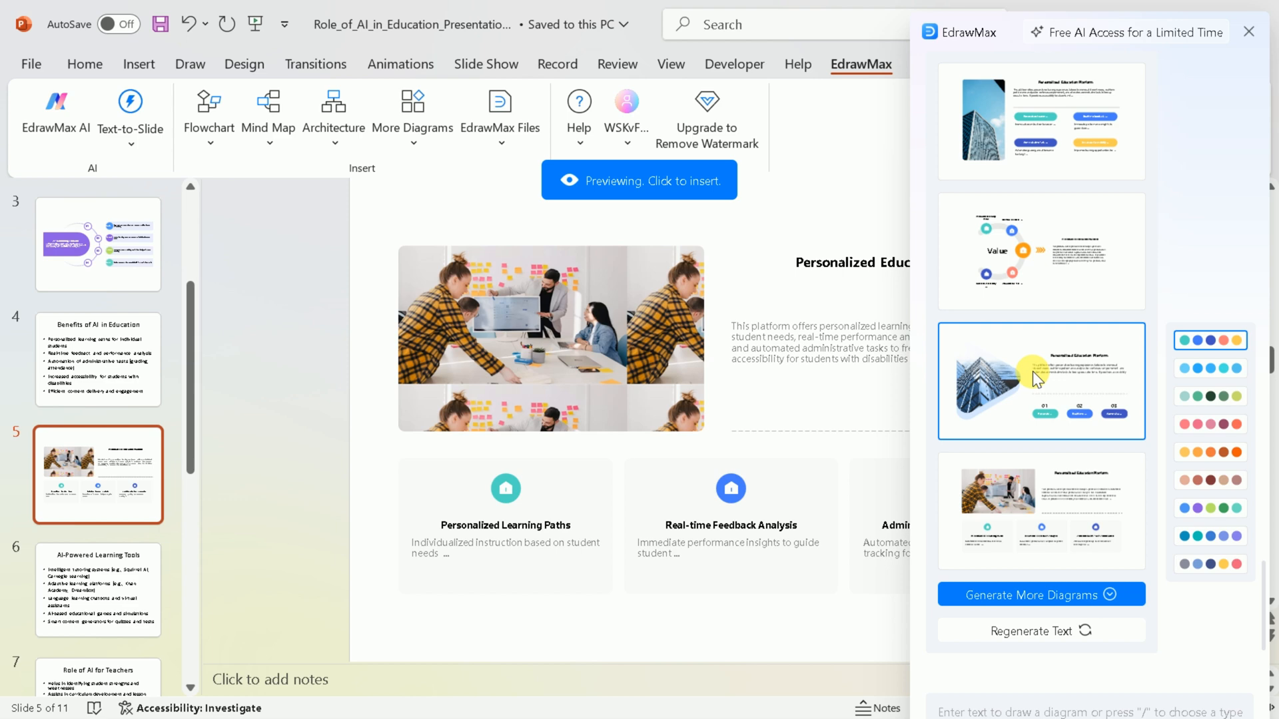
pyautogui.click(1041, 512)
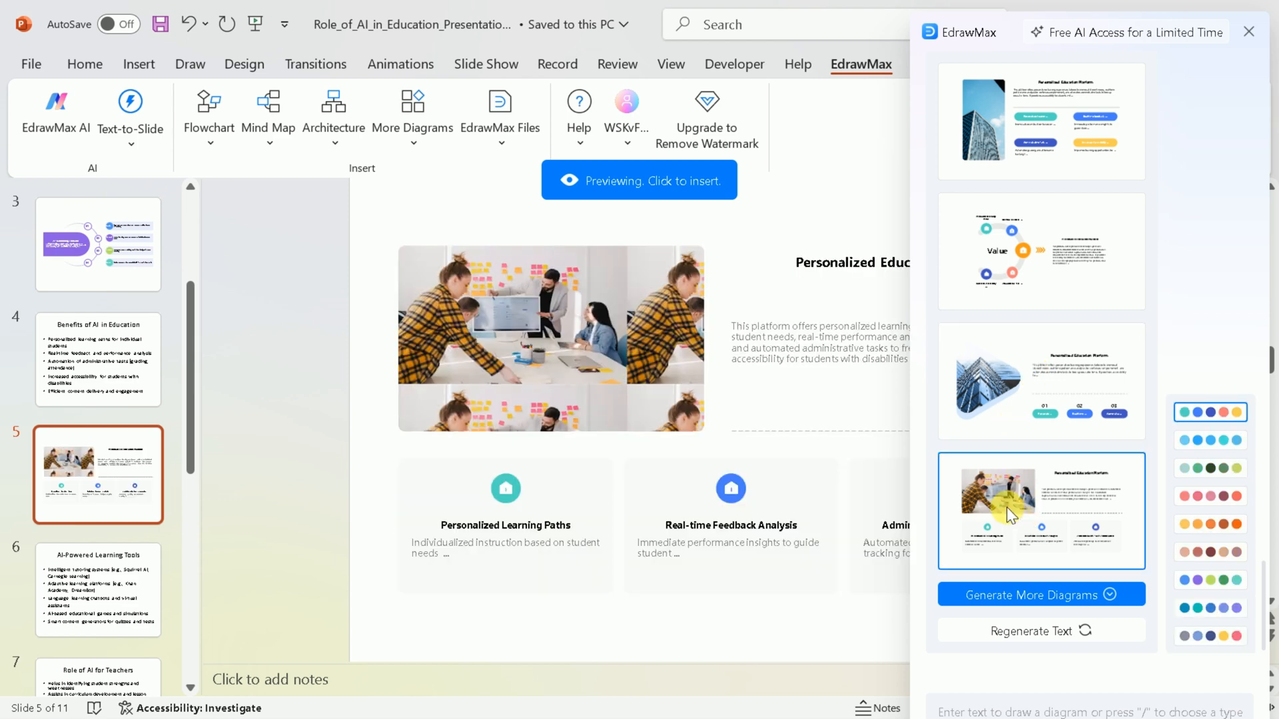
pyautogui.click(1210, 524)
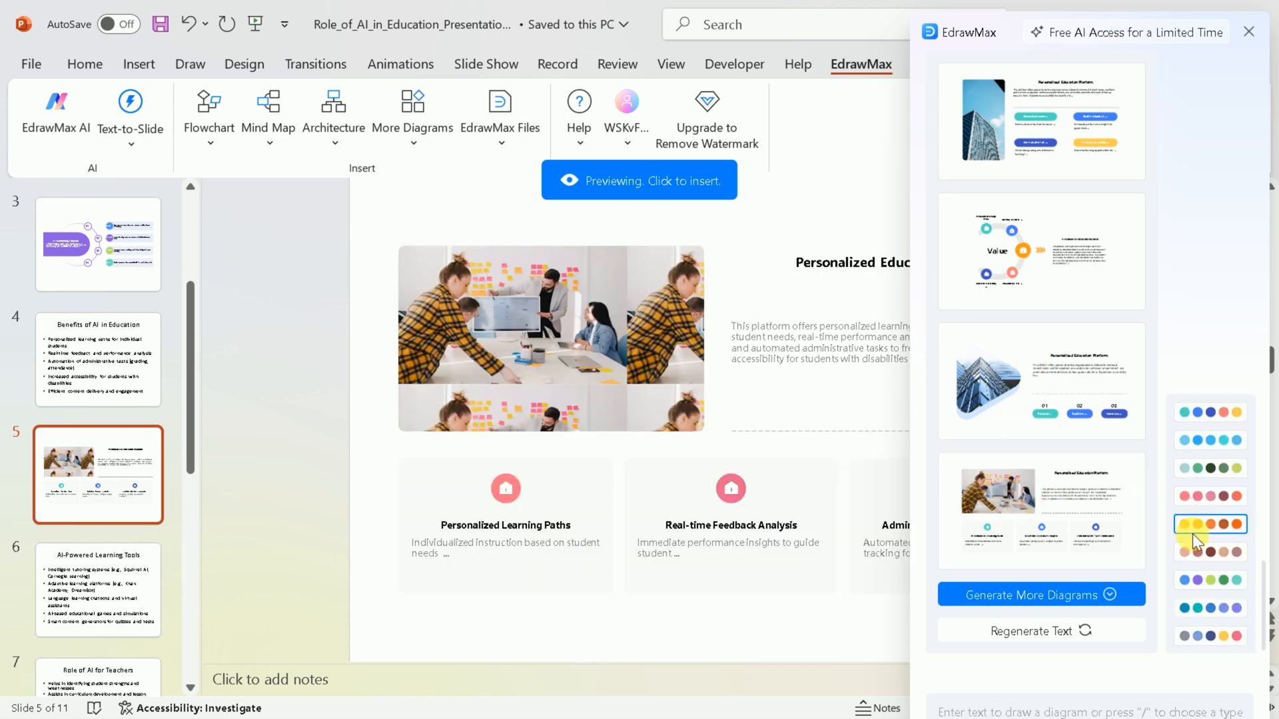
pyautogui.click(1211, 608)
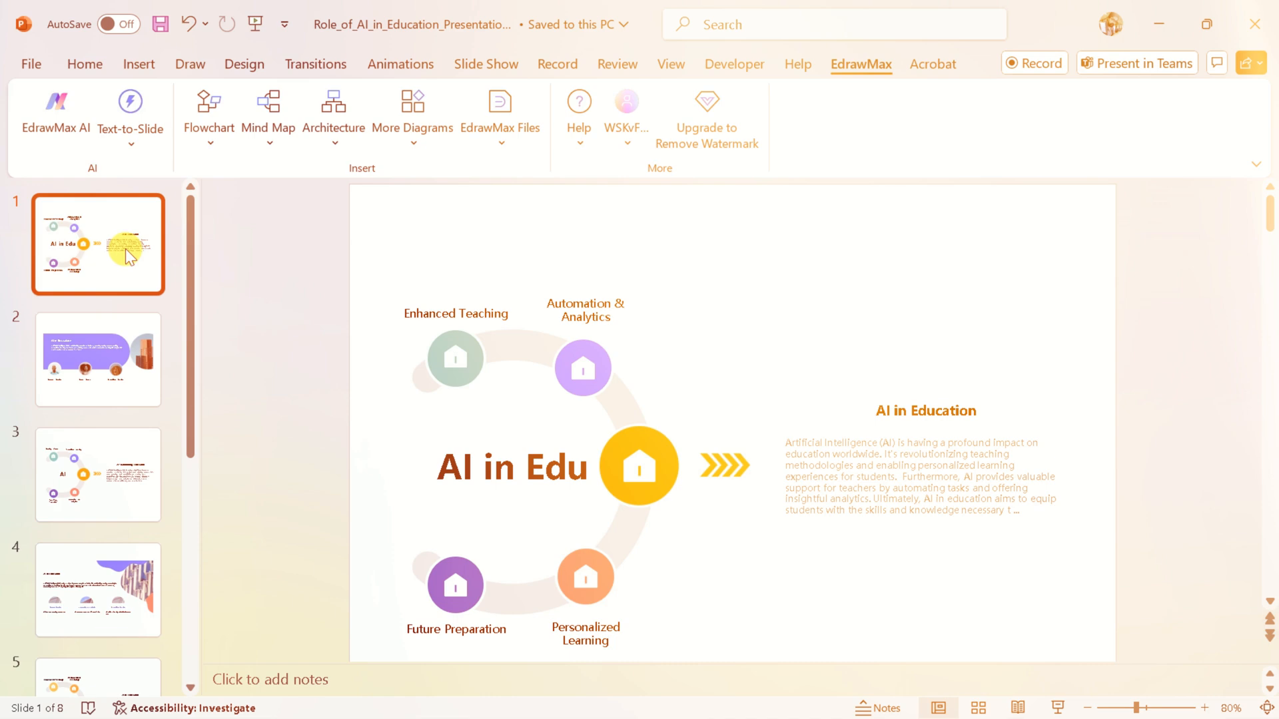
# - Review the AI in Education cycle slide, the building-image slide and the purple AI Transforming Education slide
pyautogui.click(98, 359)
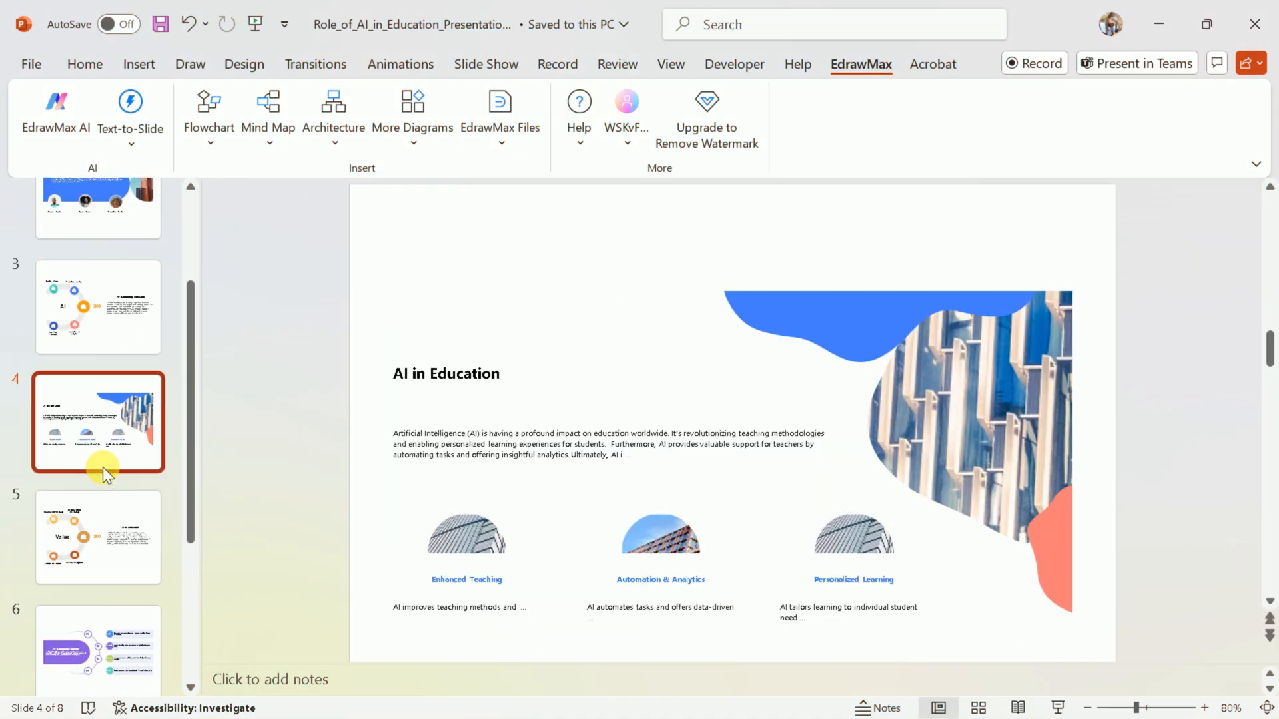
pyautogui.click(98, 539)
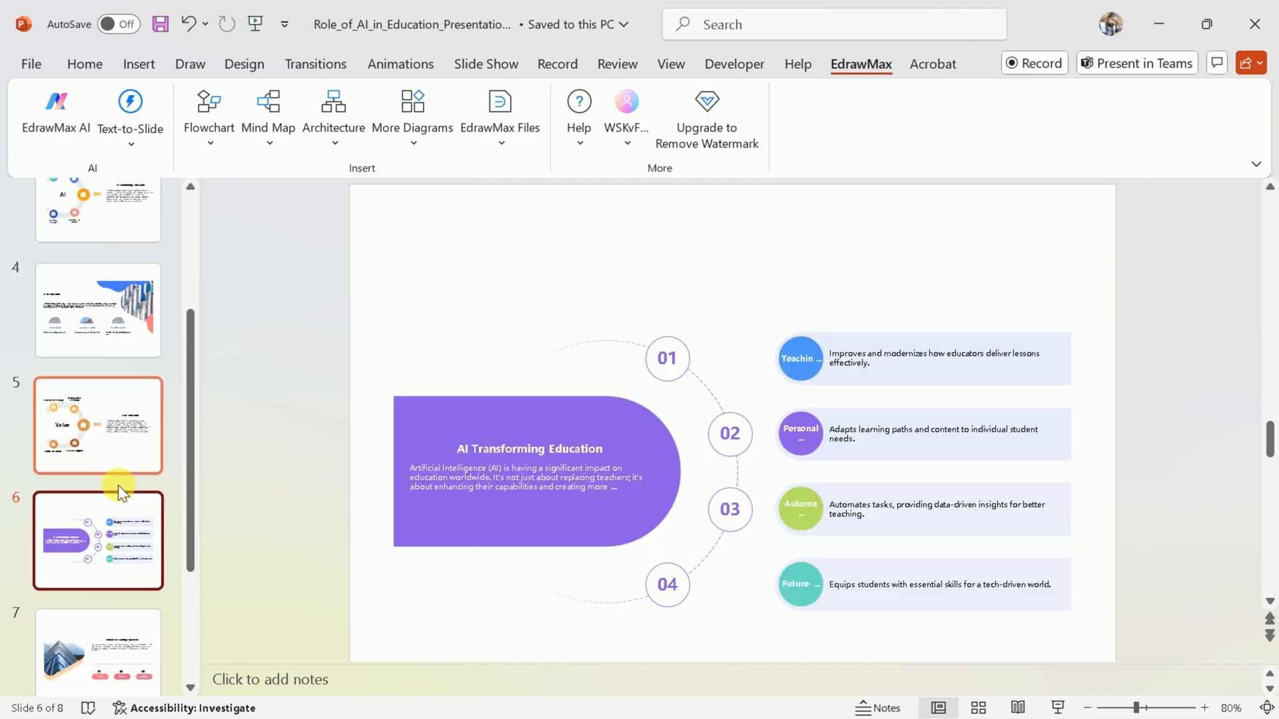
pyautogui.click(98, 502)
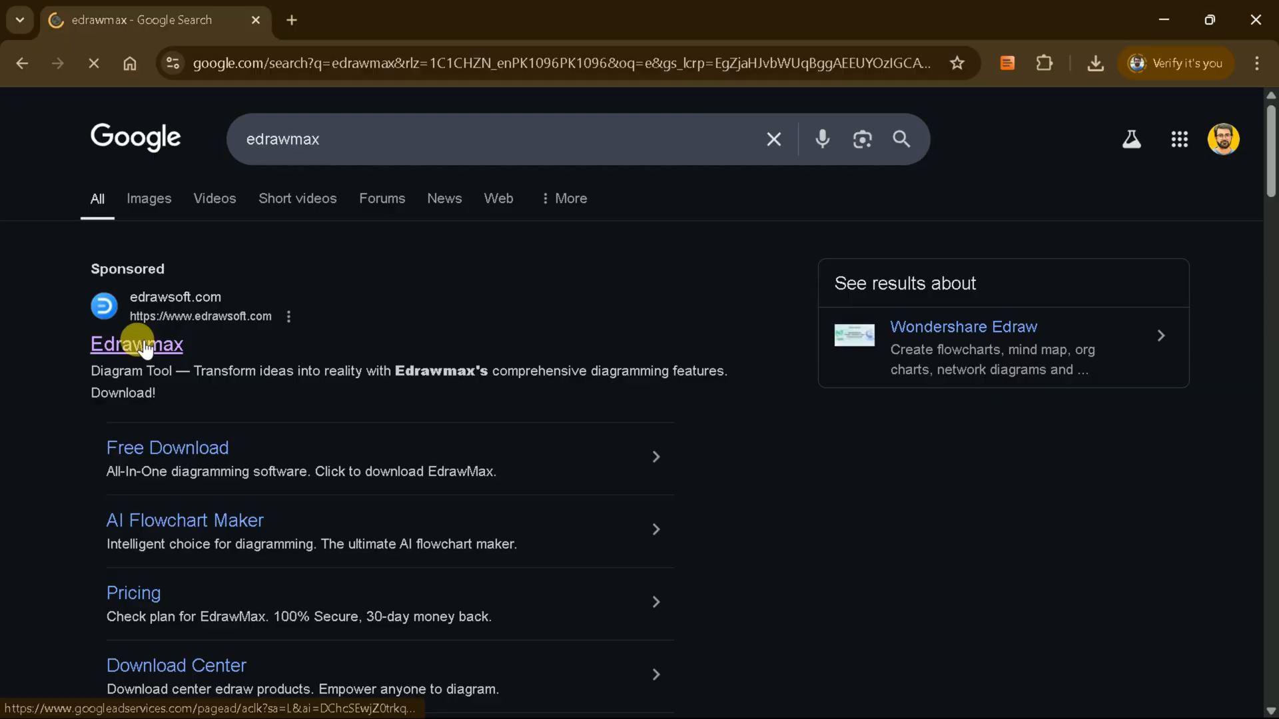
# - Open the EdrawMax website from the Google results
pyautogui.click(136, 344)
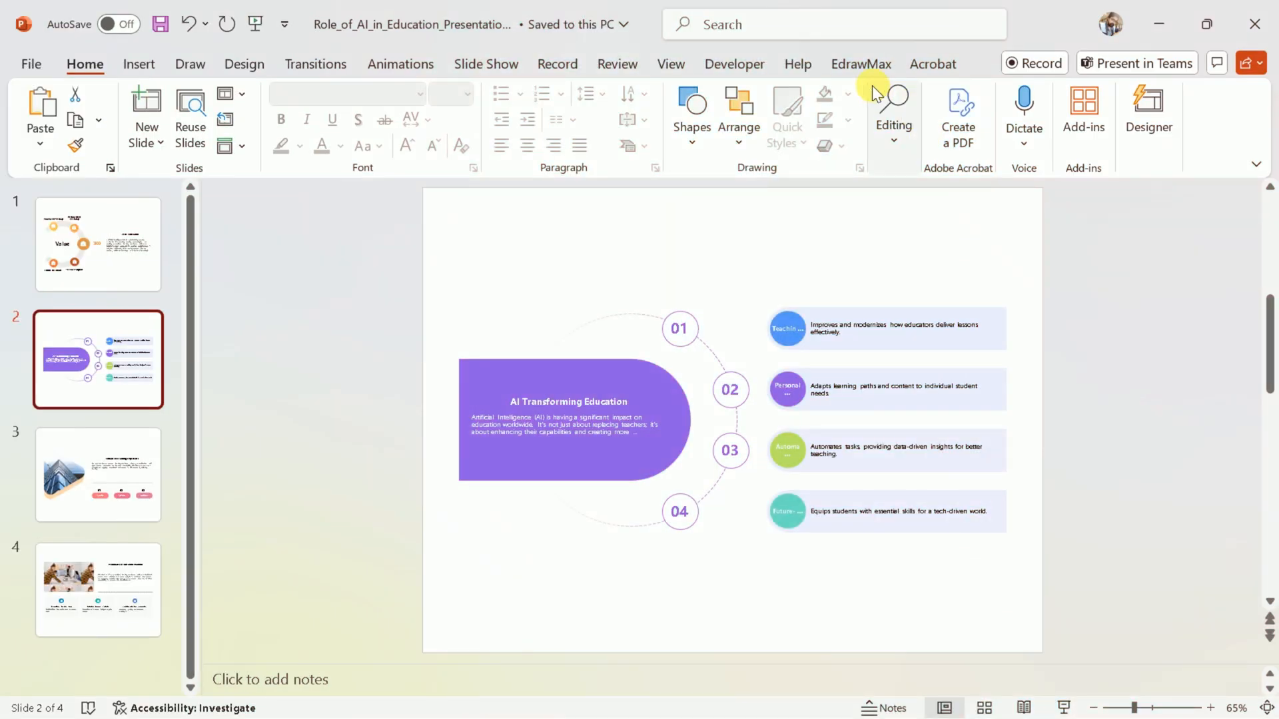
# - Show EdrawMax's list of Text-to-Slide diagram types
pyautogui.click(861, 64)
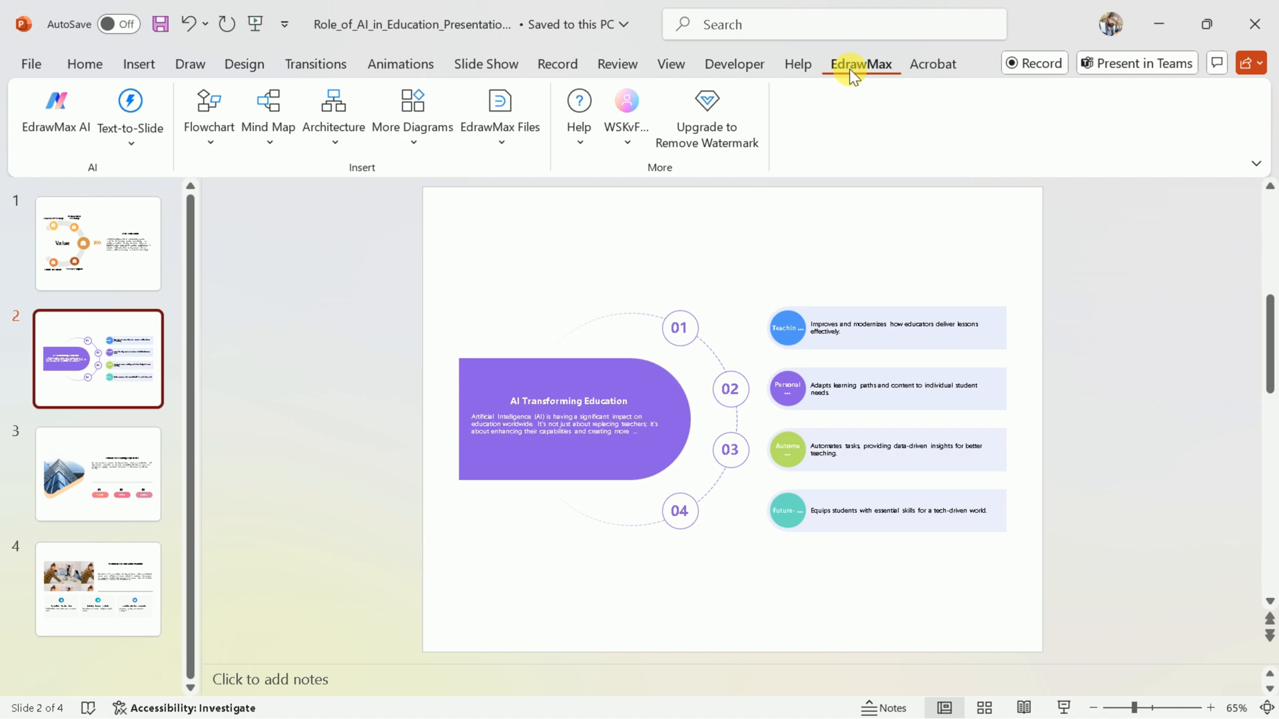
pyautogui.click(130, 118)
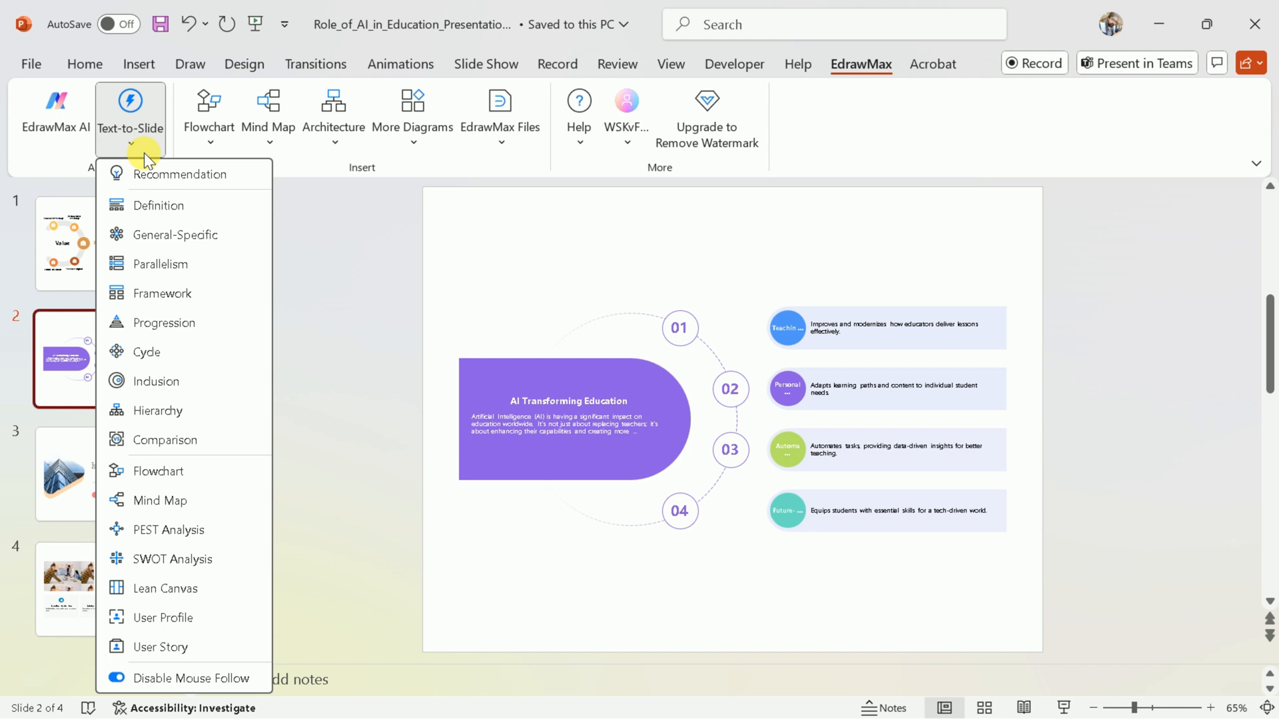